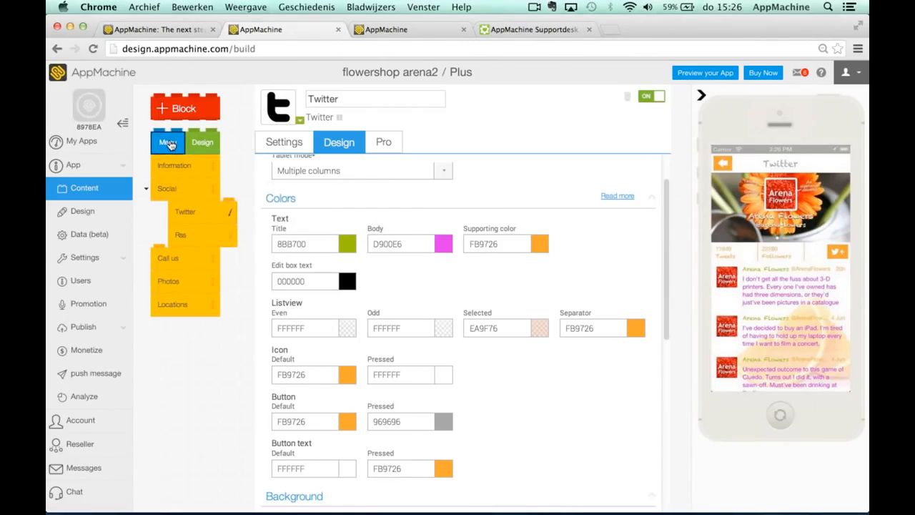
Open the Homescreen menu settings, review its Design colours, and return to Settings
{"action": "left_click", "coordinate": [168, 142]}
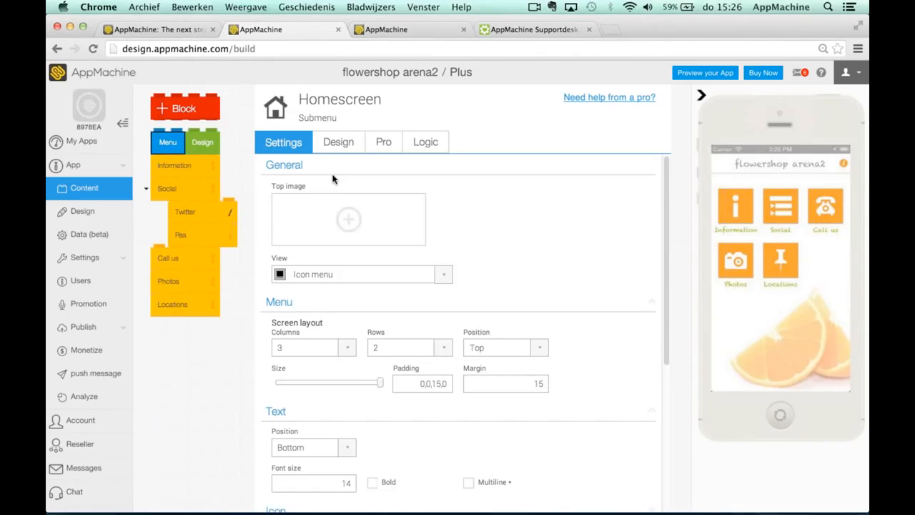
{"action": "mouse_move", "coordinate": [371, 214]}
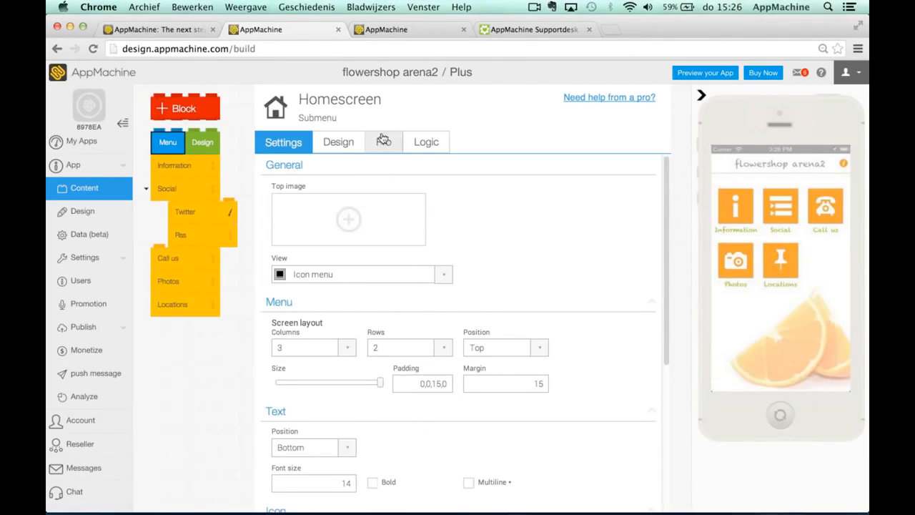
{"action": "left_click", "coordinate": [338, 142]}
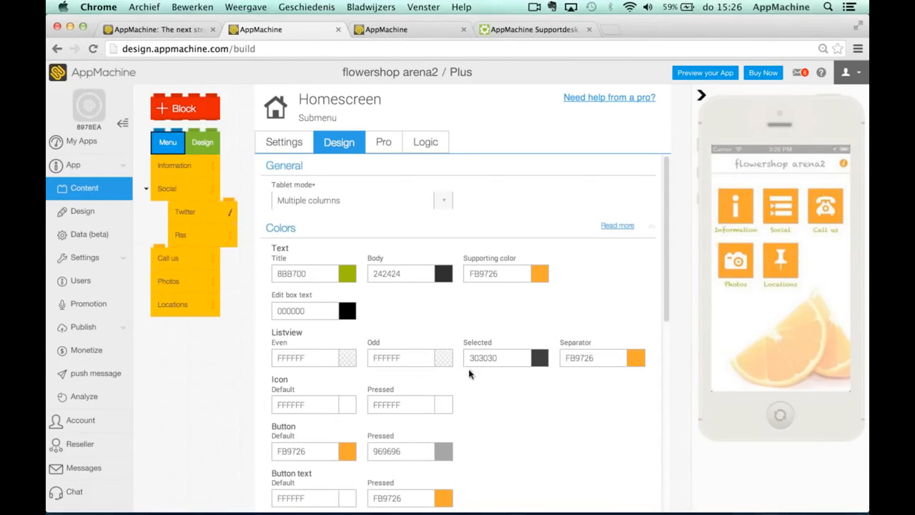
{"action": "scroll", "scroll_direction": "down", "scroll_amount": 3}
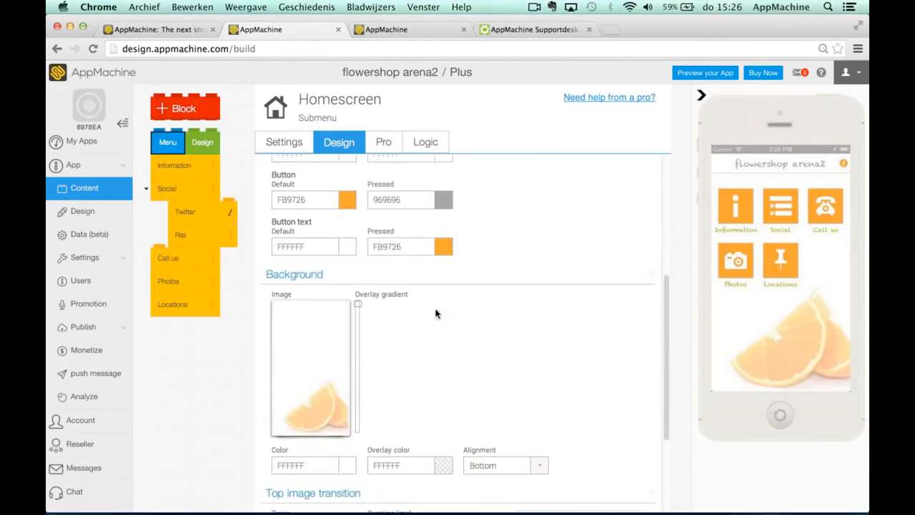
{"action": "left_click", "coordinate": [284, 141]}
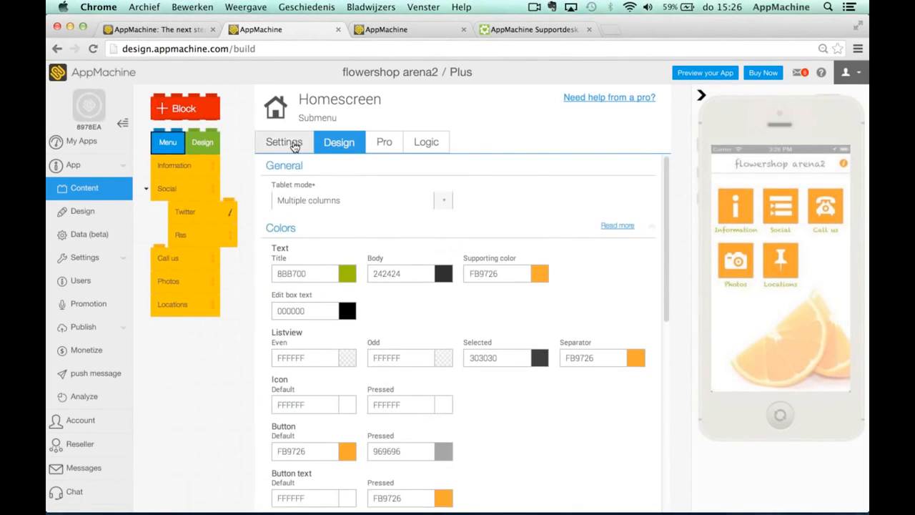
{"action": "left_click", "coordinate": [284, 142]}
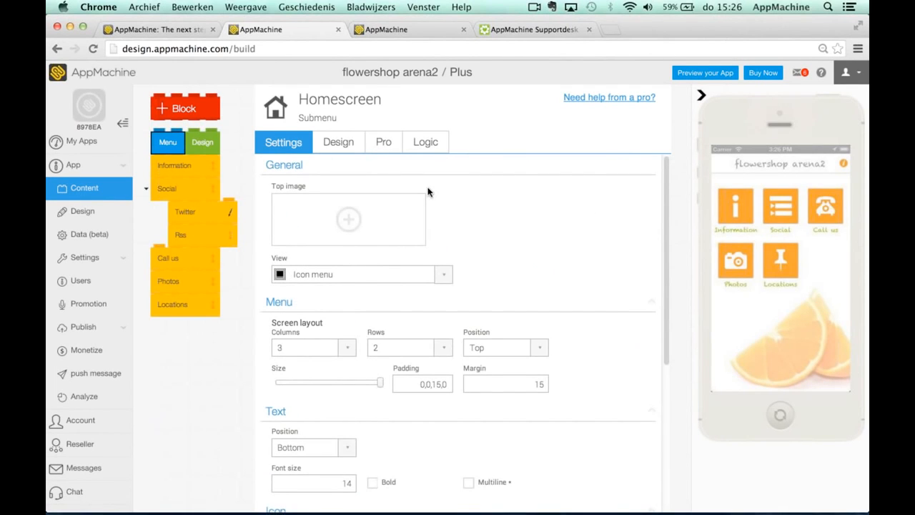
{"action": "mouse_move", "coordinate": [349, 216]}
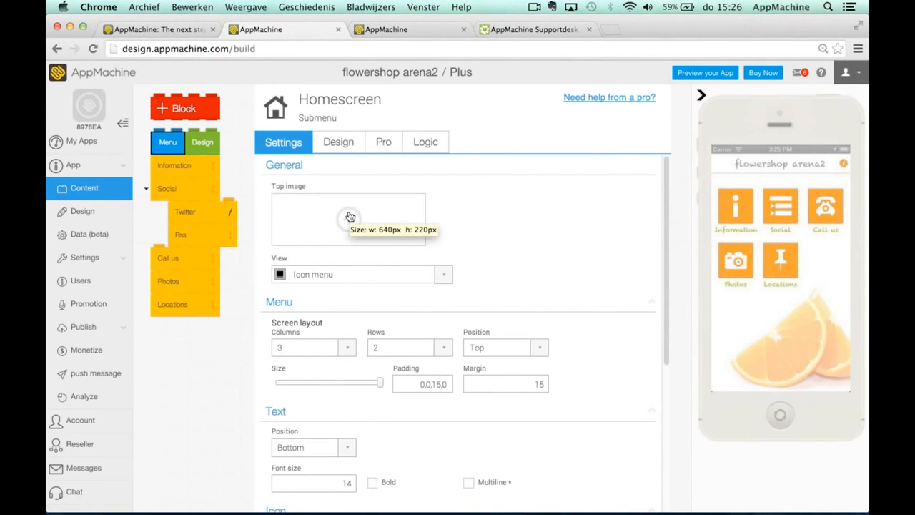
{"action": "mouse_move", "coordinate": [350, 218]}
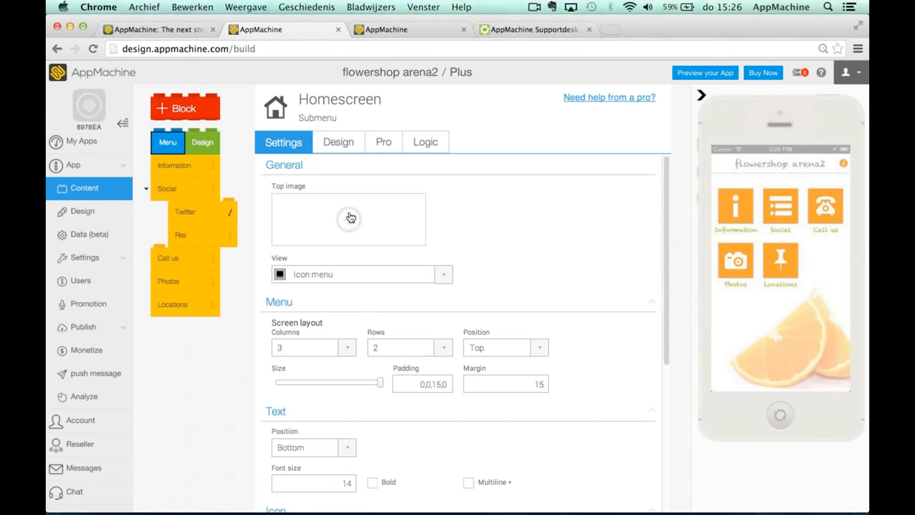
Browse the top image picker's Default, Web scan, App Images, Search and Upload tabs
{"action": "left_click", "coordinate": [348, 218]}
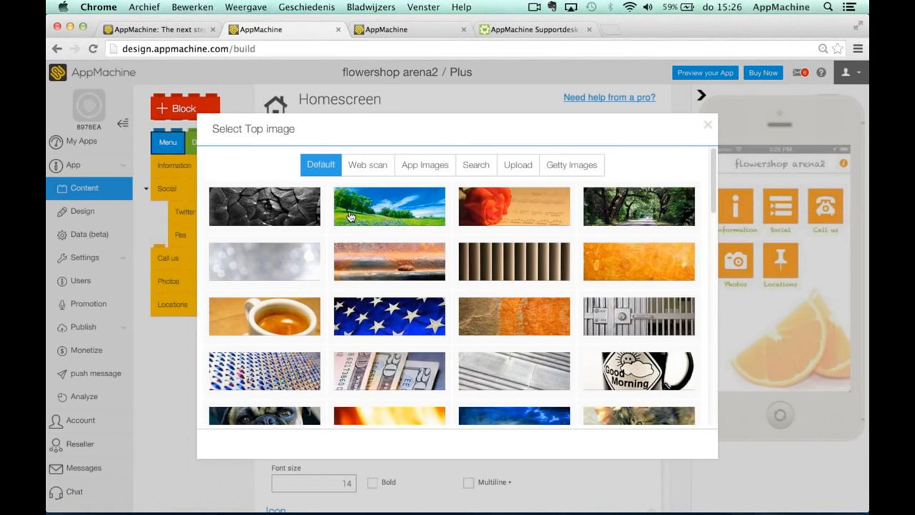
{"action": "mouse_move", "coordinate": [433, 360]}
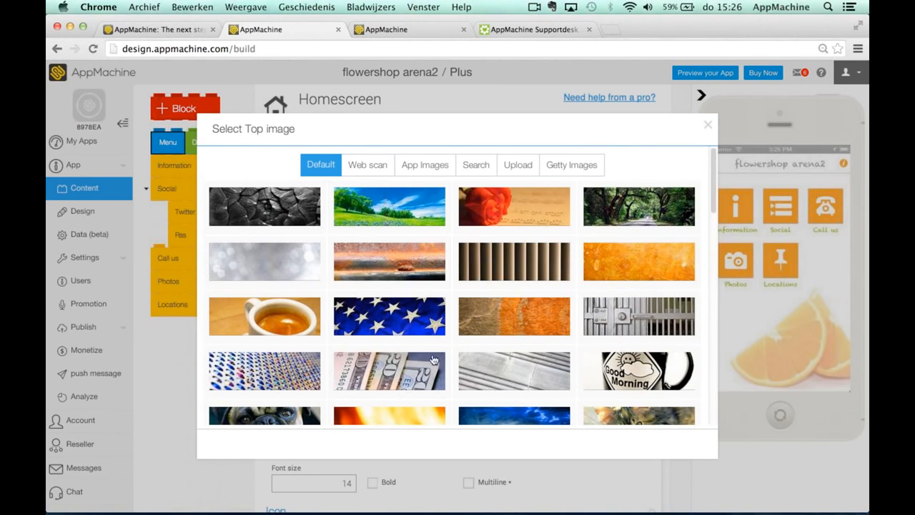
{"action": "scroll", "scroll_direction": "down", "scroll_amount": 3}
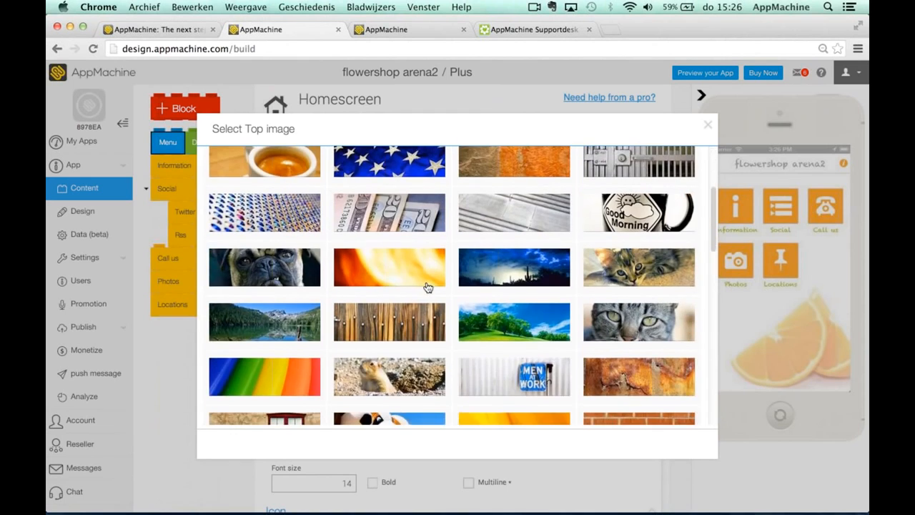
{"action": "left_click", "coordinate": [367, 164]}
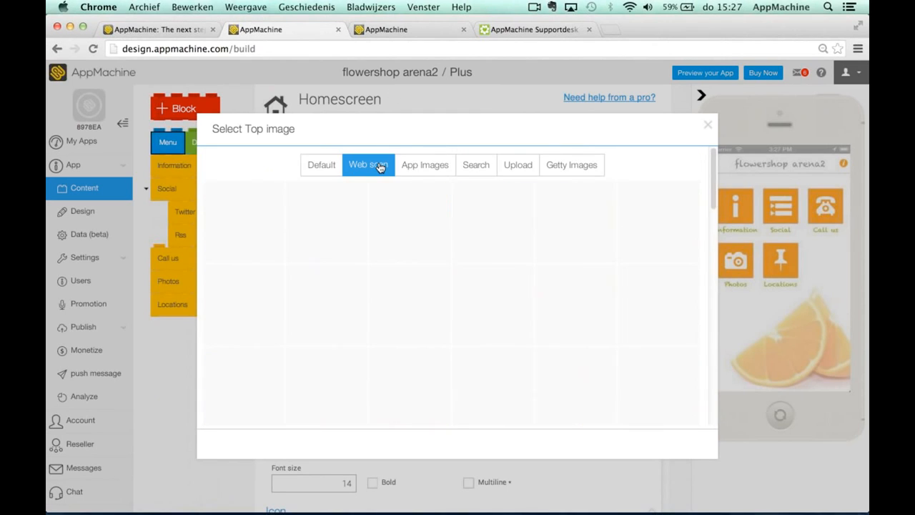
{"action": "left_click", "coordinate": [368, 164]}
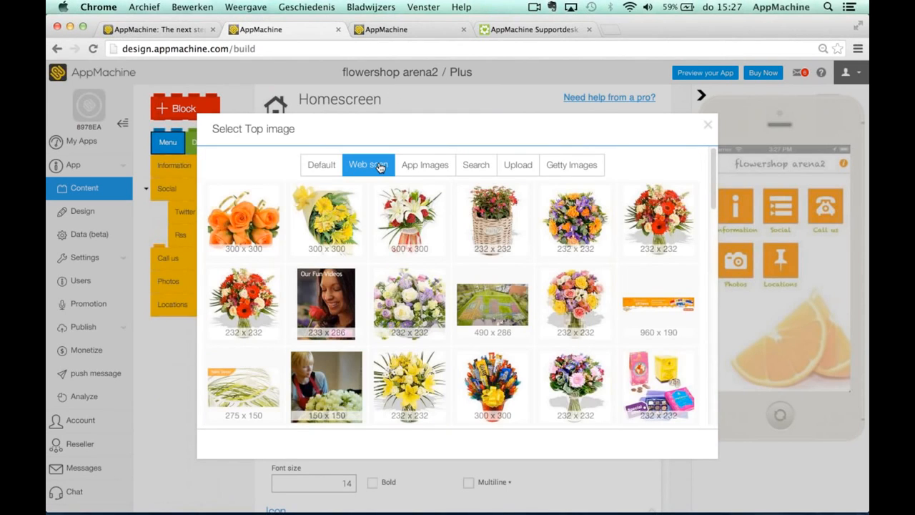
{"action": "scroll", "scroll_direction": "down", "scroll_amount": 3}
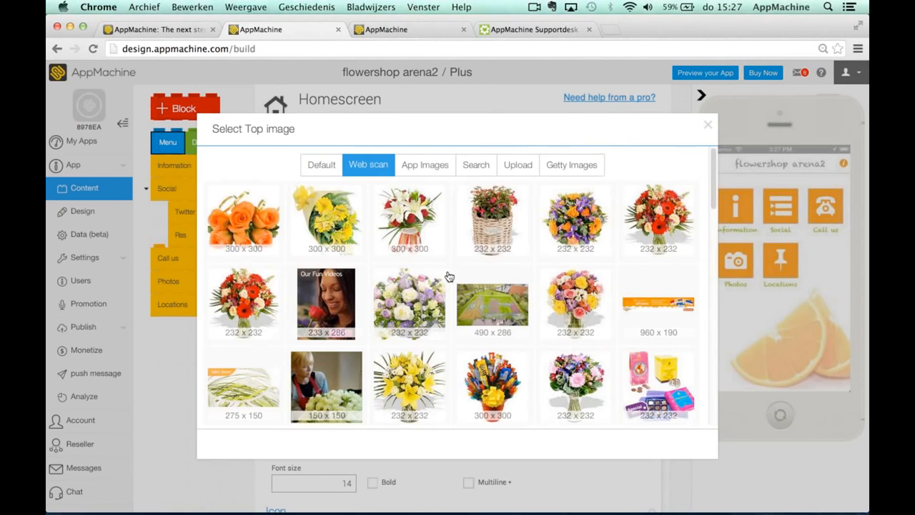
{"action": "mouse_move", "coordinate": [424, 168]}
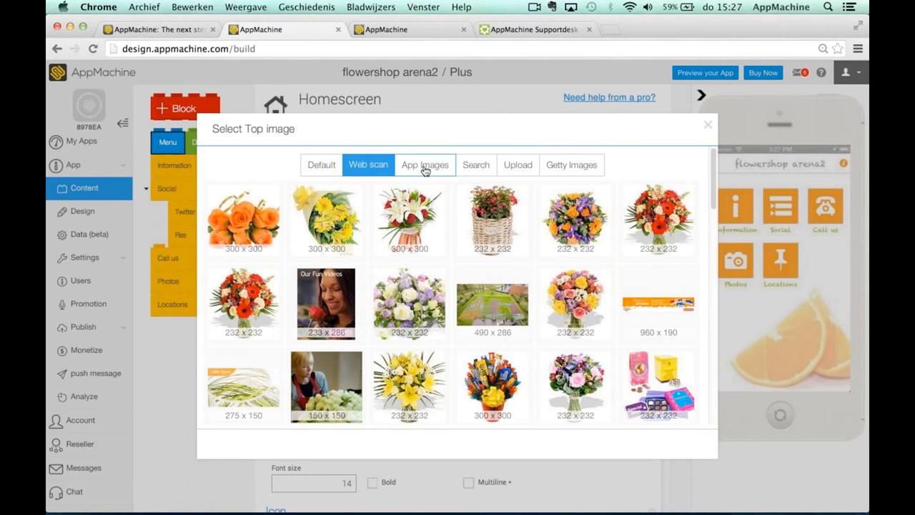
{"action": "scroll", "scroll_direction": "down", "scroll_amount": 3}
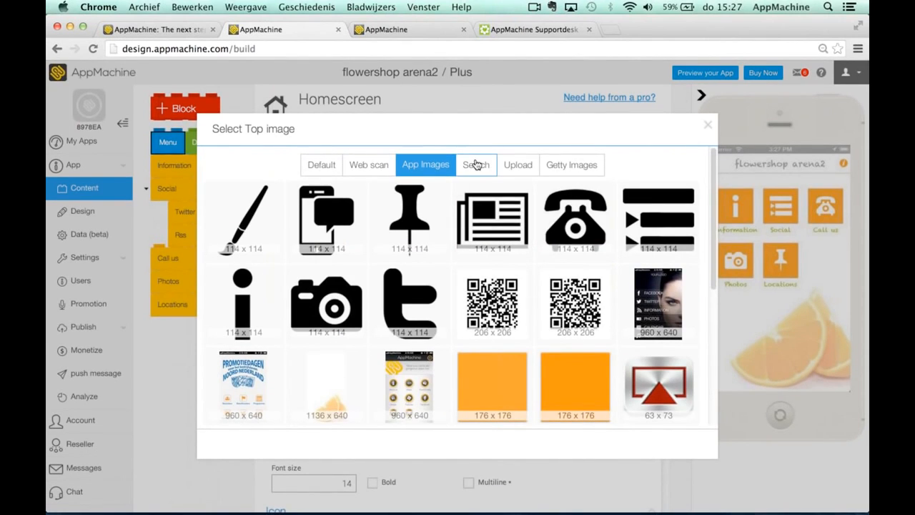
{"action": "left_click", "coordinate": [475, 164]}
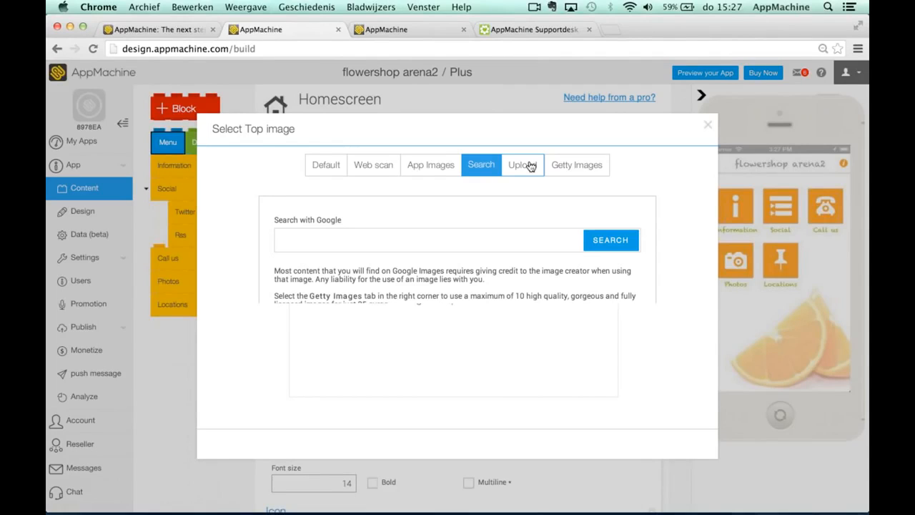
{"action": "left_click", "coordinate": [524, 164]}
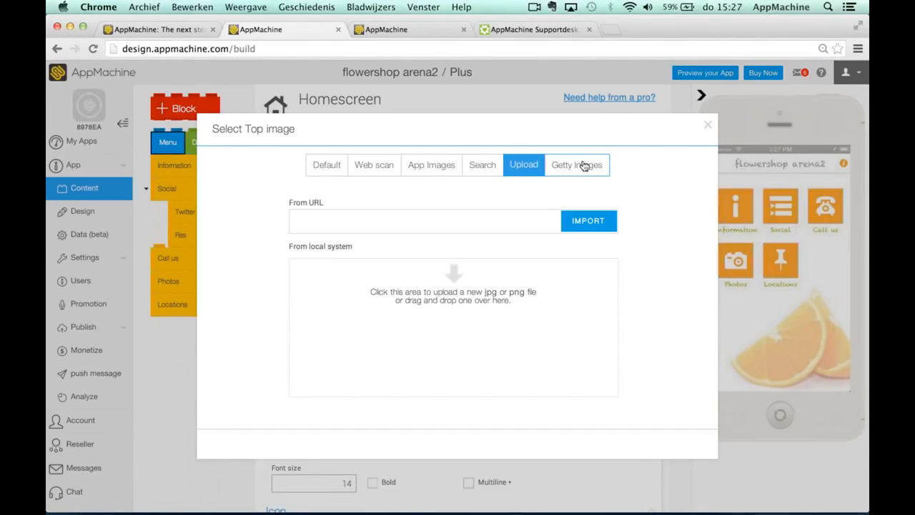
{"action": "mouse_move", "coordinate": [582, 166]}
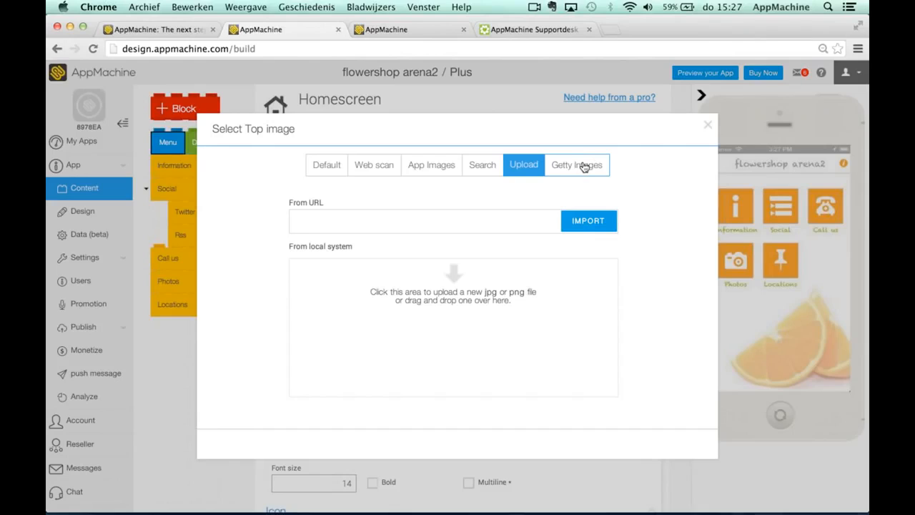
Search Getty Images for 'flowers' and scroll through the stock photo results
{"action": "left_click", "coordinate": [577, 164]}
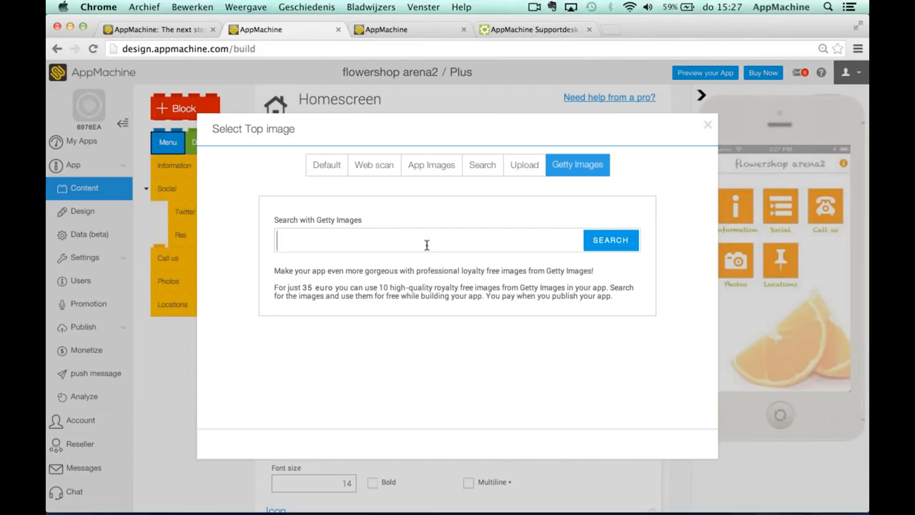
{"action": "type", "text": "flowers"}
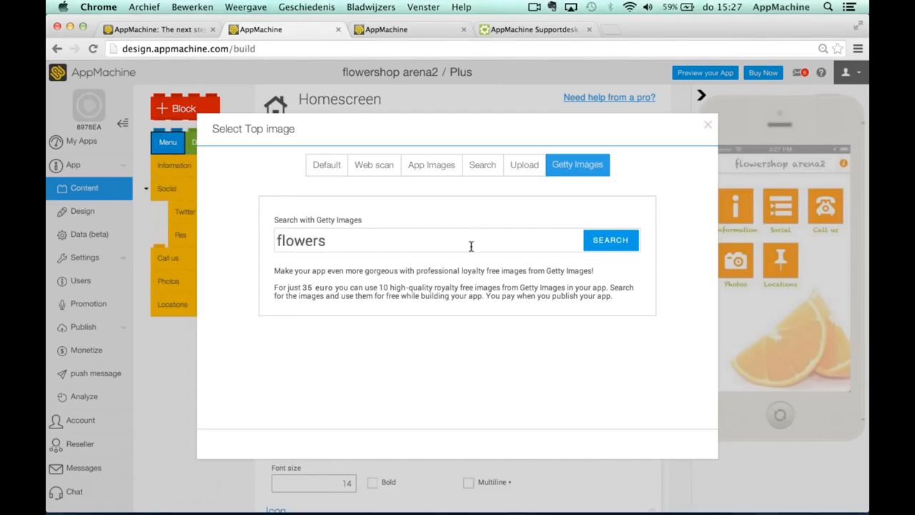
{"action": "left_click", "coordinate": [609, 239]}
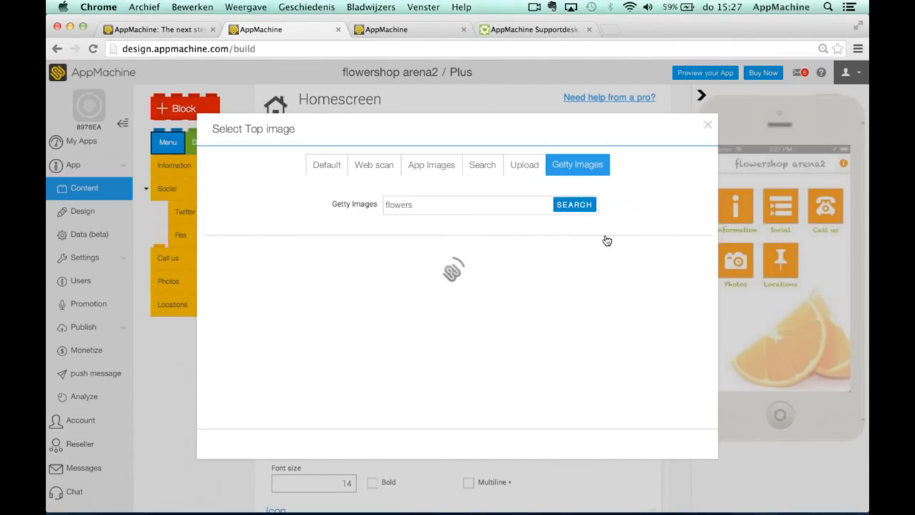
{"action": "mouse_move", "coordinate": [605, 282]}
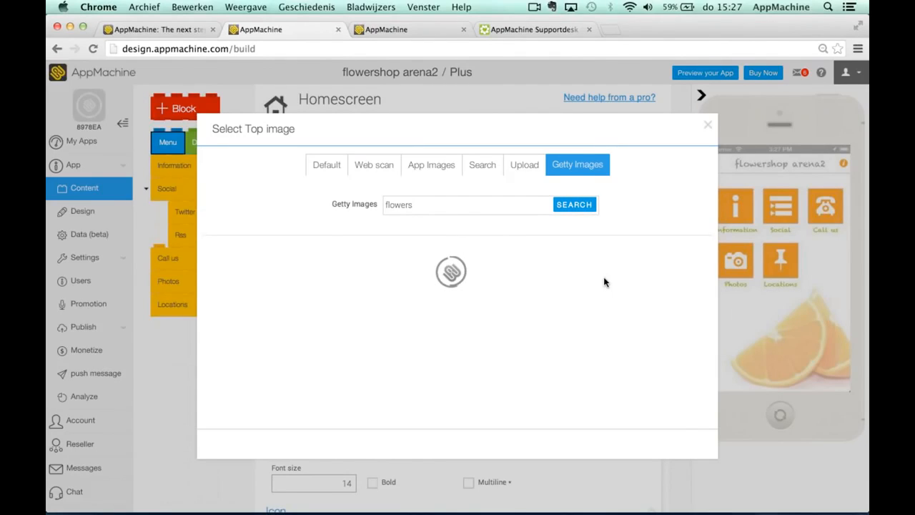
{"action": "left_click", "coordinate": [573, 204]}
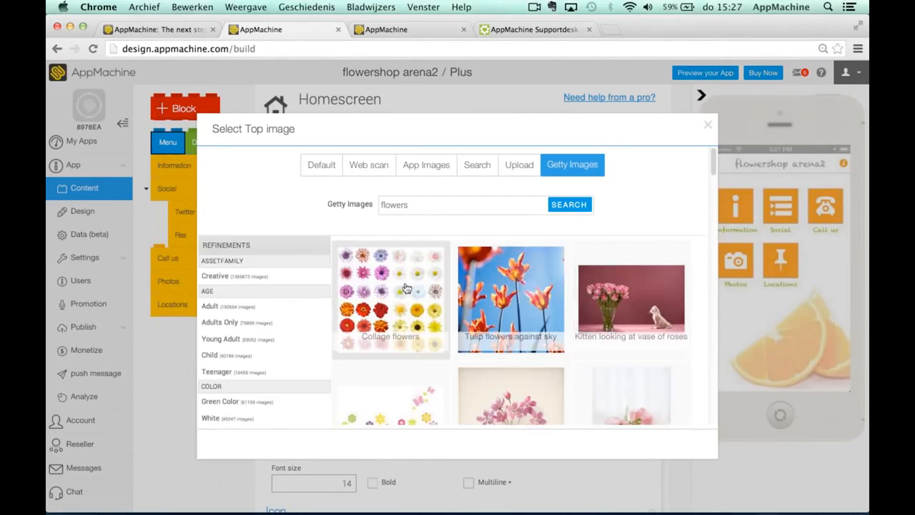
{"action": "scroll", "scroll_direction": "down", "scroll_amount": 3}
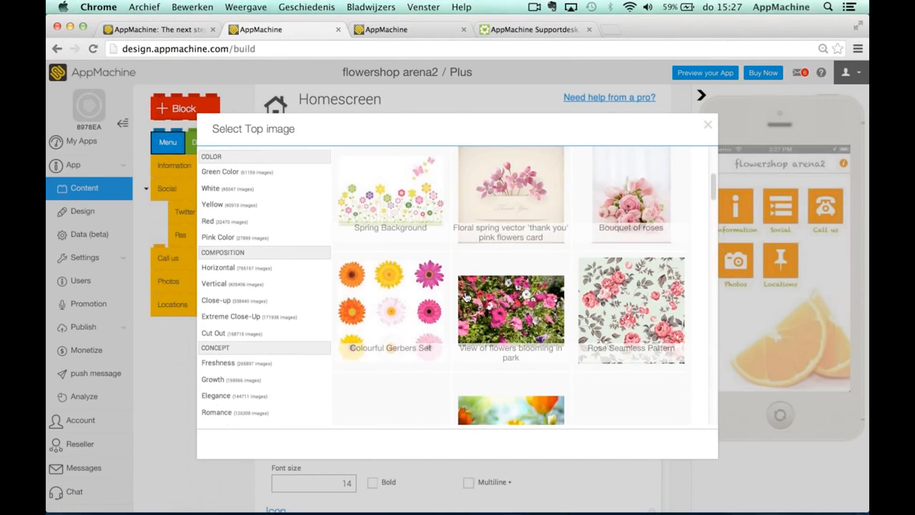
{"action": "scroll", "scroll_direction": "down", "scroll_amount": 3}
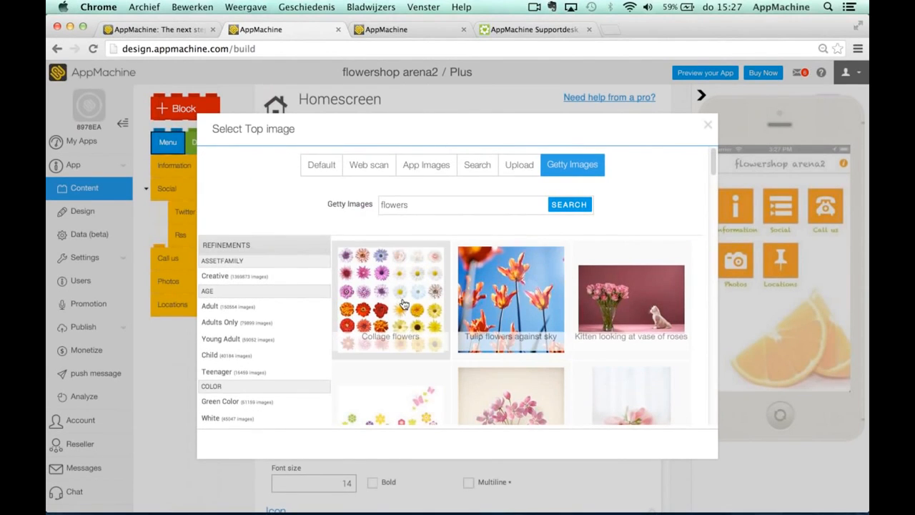
Crop the Getty 'Collage flowers' photo to a two-row strip and apply it as top image
{"action": "left_click", "coordinate": [389, 299]}
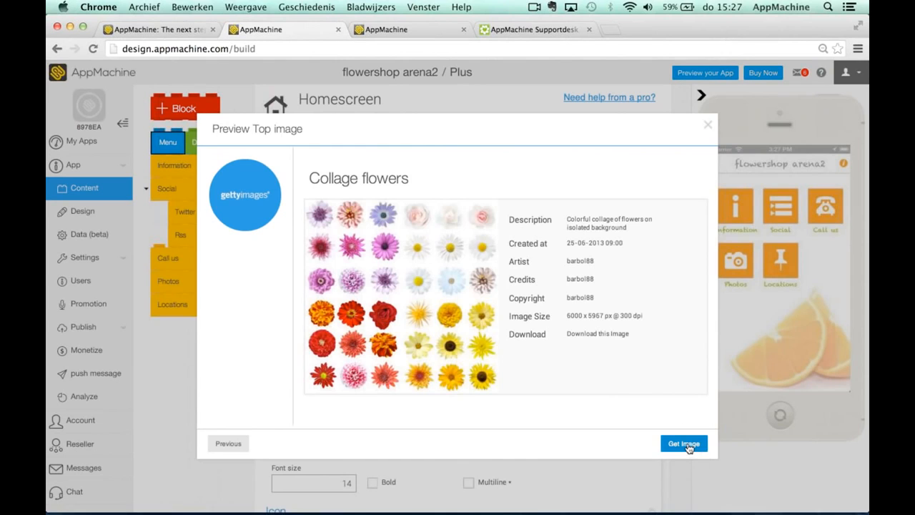
{"action": "left_click", "coordinate": [683, 443]}
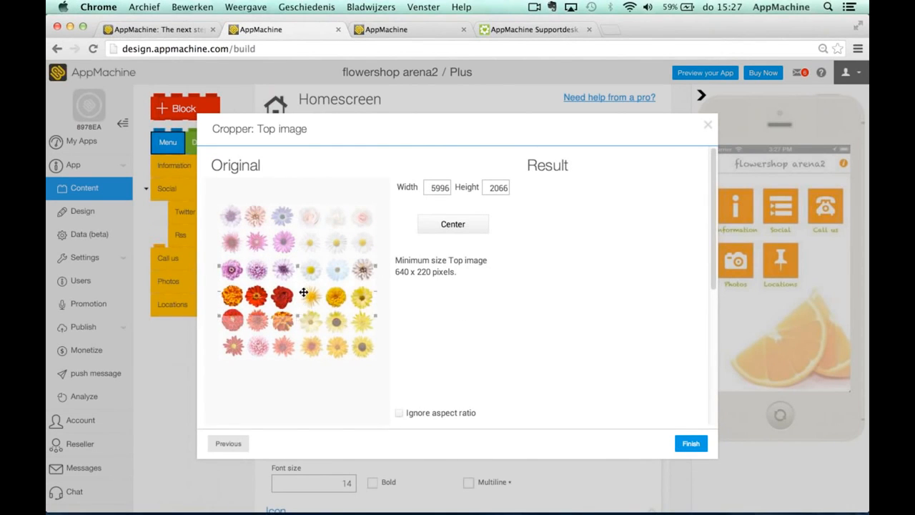
{"action": "left_click_drag", "start_coordinate": [303, 291], "coordinate": [304, 318]}
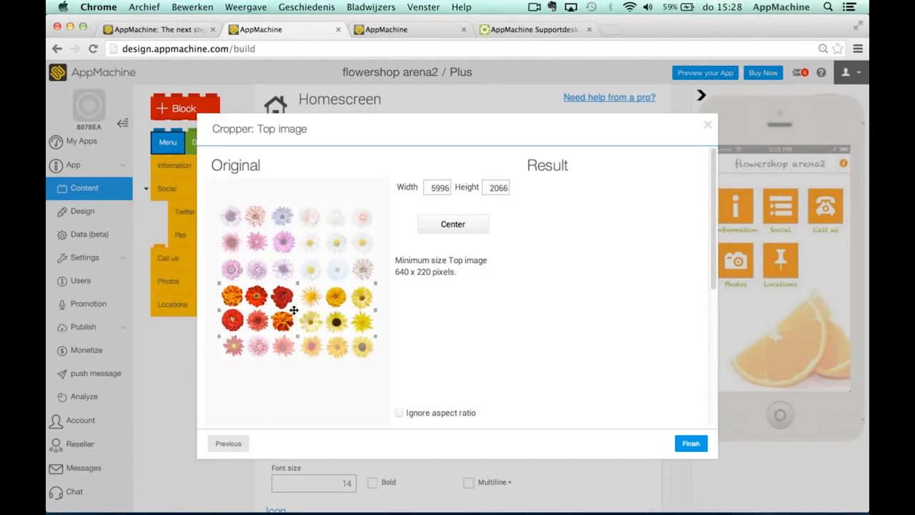
{"action": "left_click", "coordinate": [690, 443]}
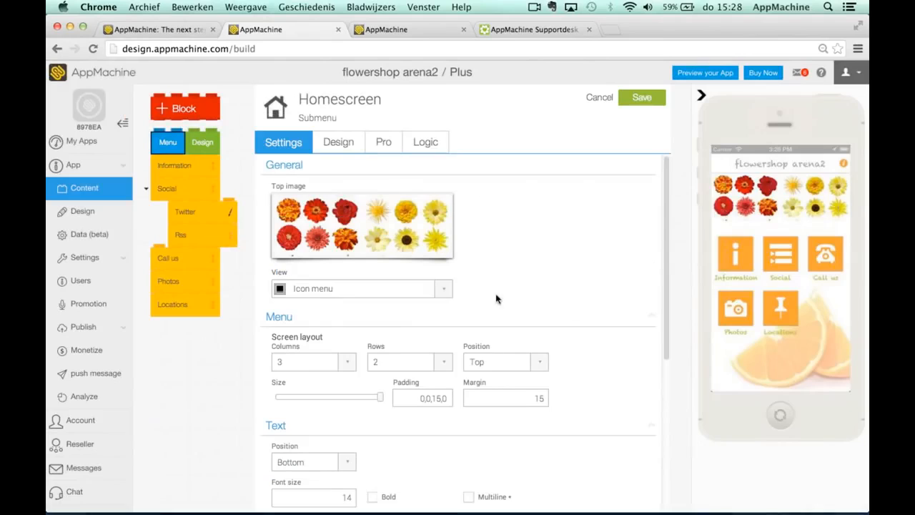
{"action": "mouse_move", "coordinate": [465, 303]}
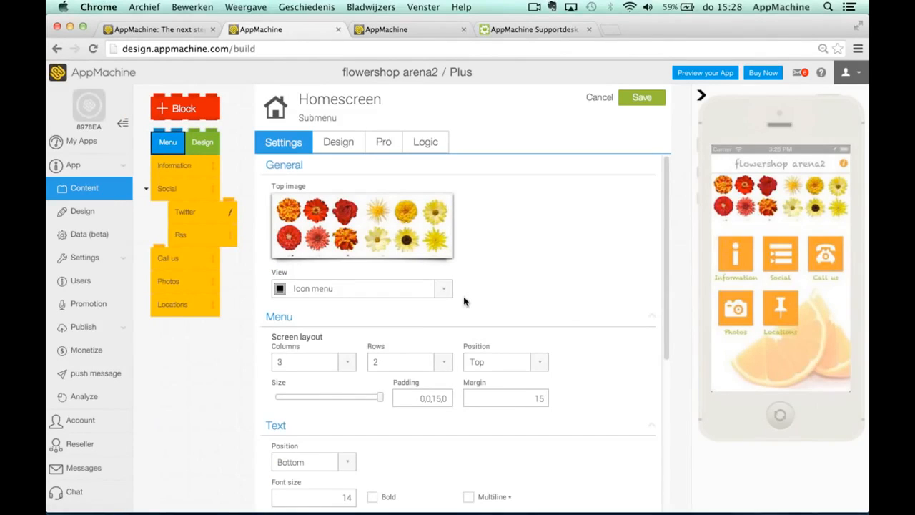
{"action": "mouse_move", "coordinate": [375, 283]}
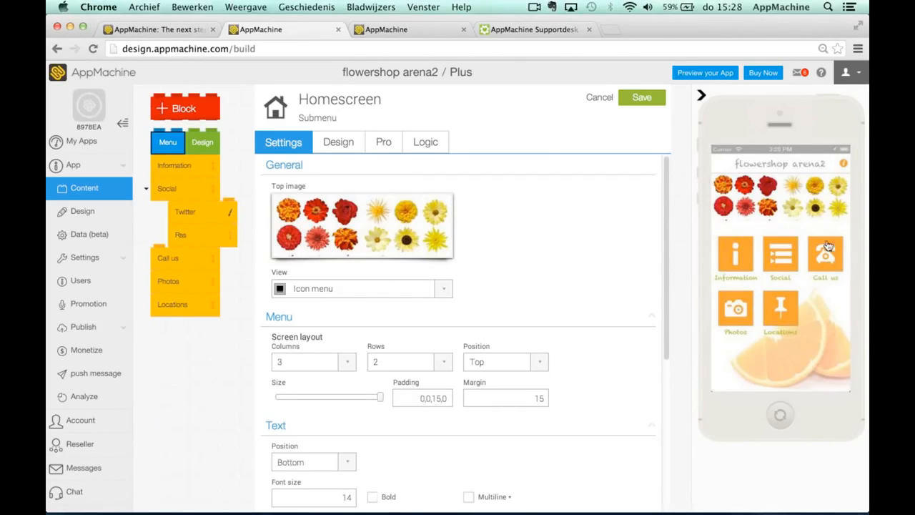
{"action": "mouse_move", "coordinate": [677, 270]}
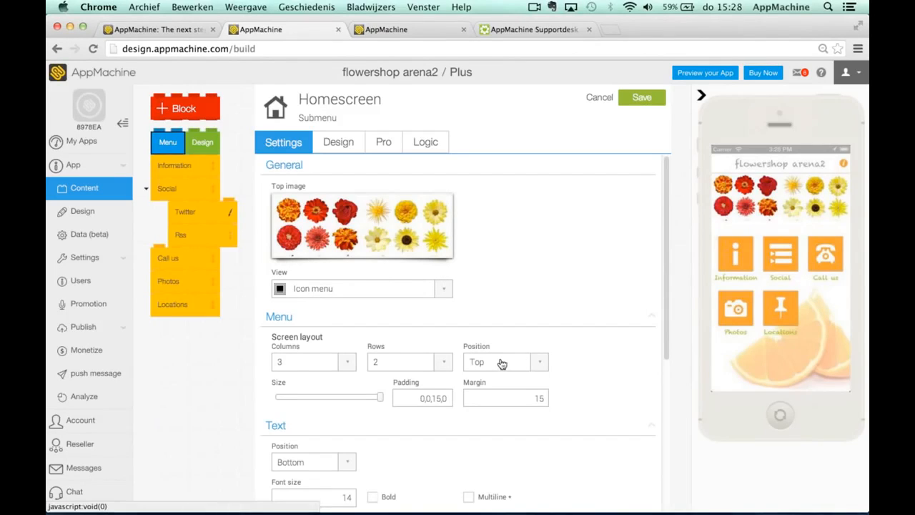
Set the homescreen menu Position to Bottom and Columns to 2
{"action": "left_click", "coordinate": [504, 361]}
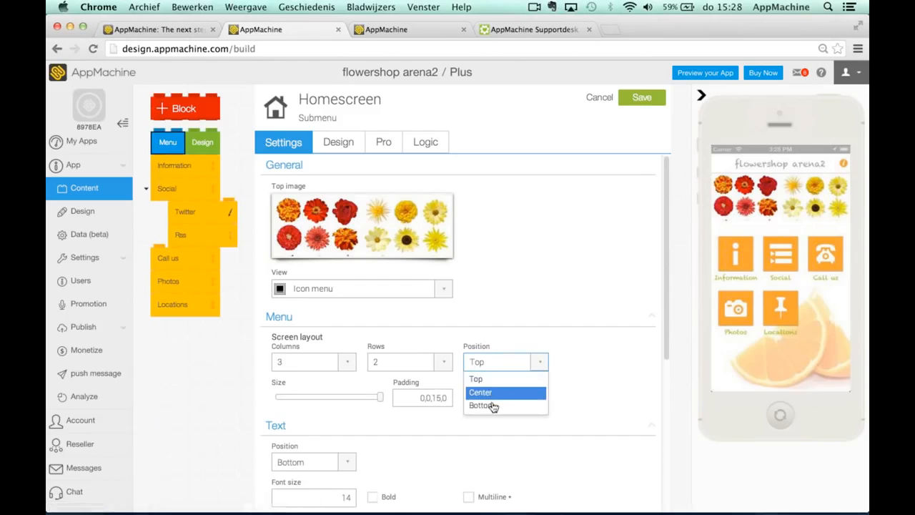
{"action": "left_click", "coordinate": [484, 405]}
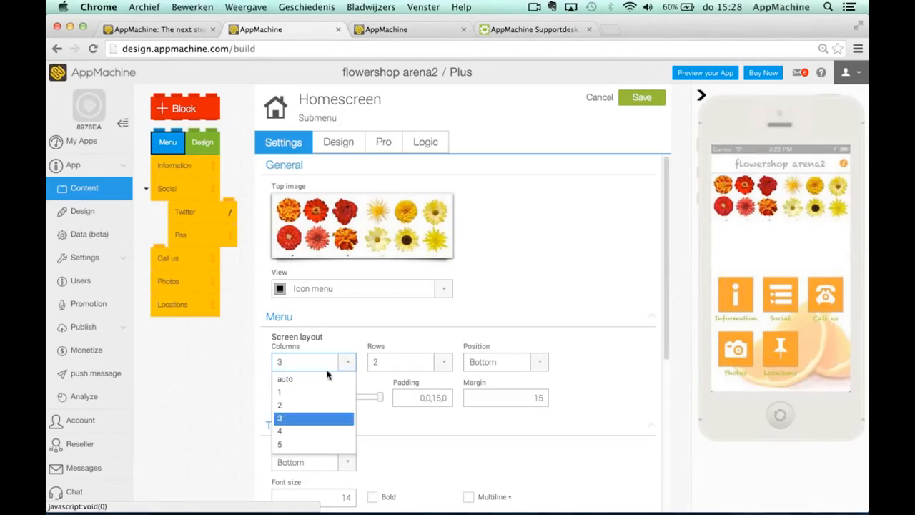
{"action": "left_click", "coordinate": [279, 405]}
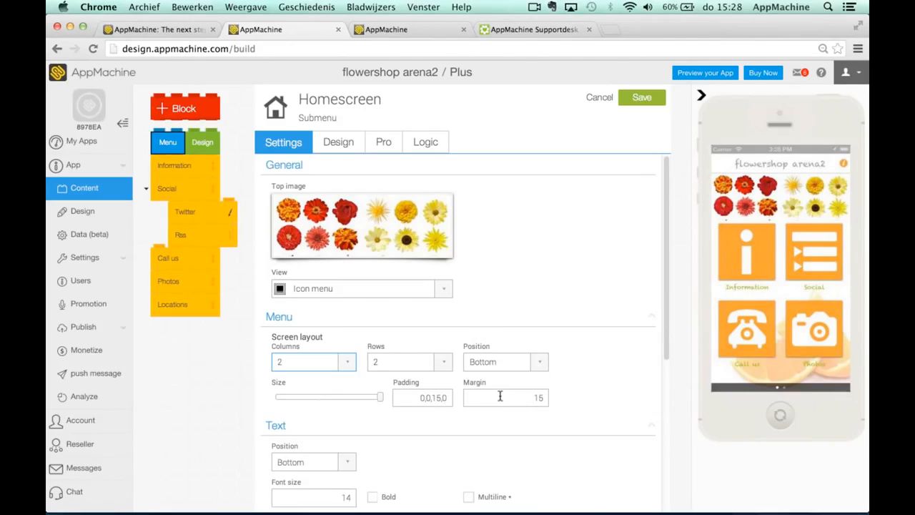
{"action": "mouse_move", "coordinate": [730, 226]}
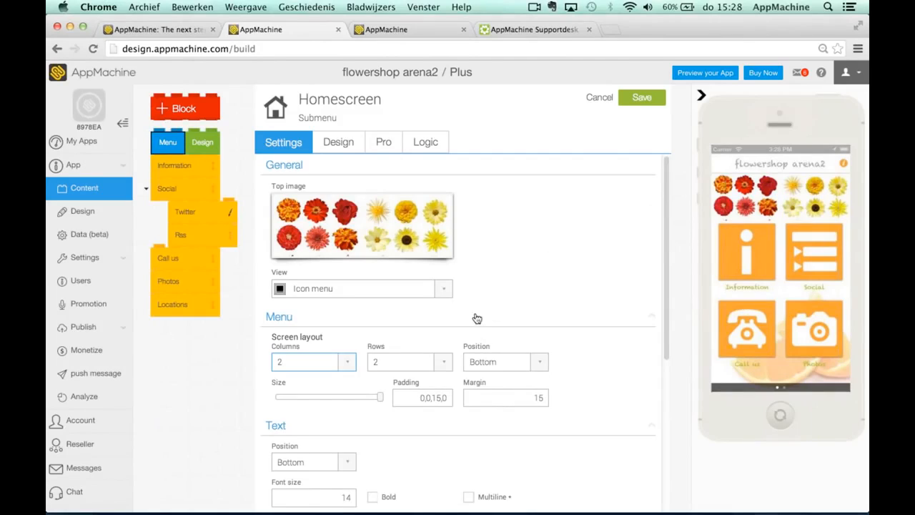
Keep menu labels positioned Bottom, make them bold, and set font size 14
{"action": "scroll", "scroll_direction": "down", "scroll_amount": 3}
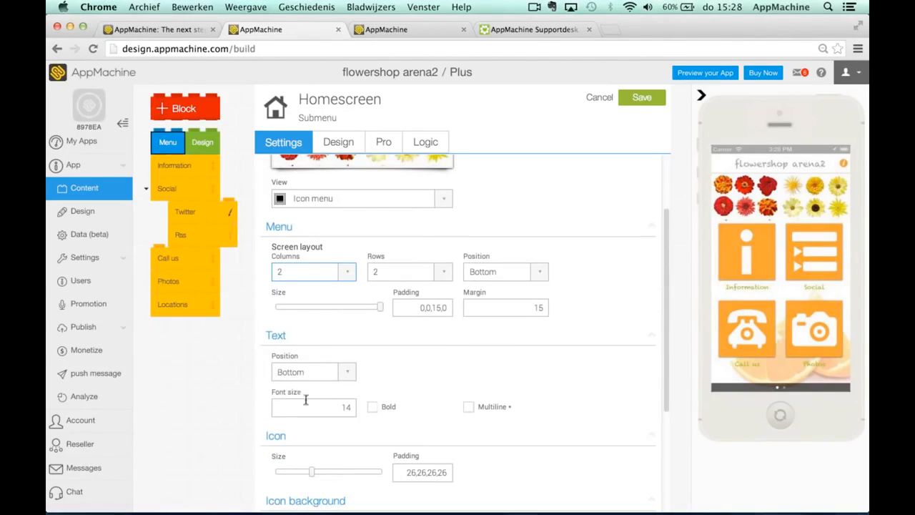
{"action": "mouse_move", "coordinate": [370, 340]}
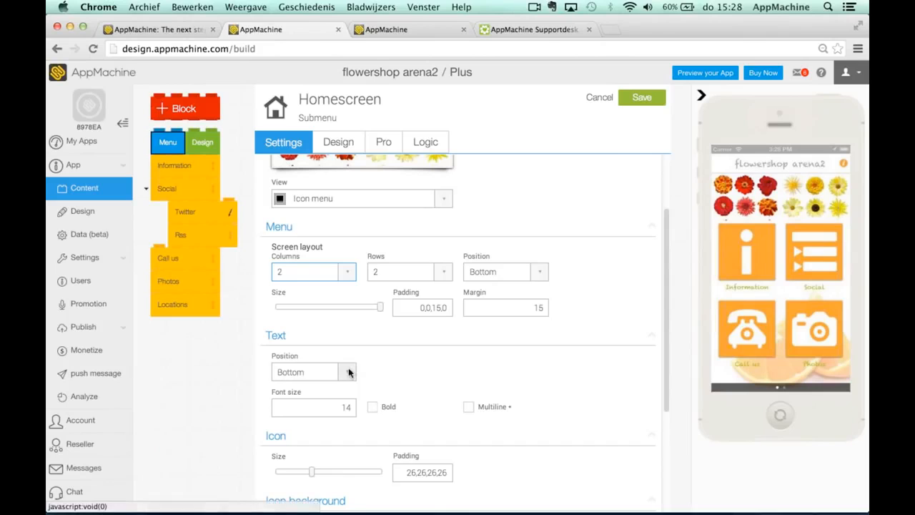
{"action": "left_click", "coordinate": [348, 371]}
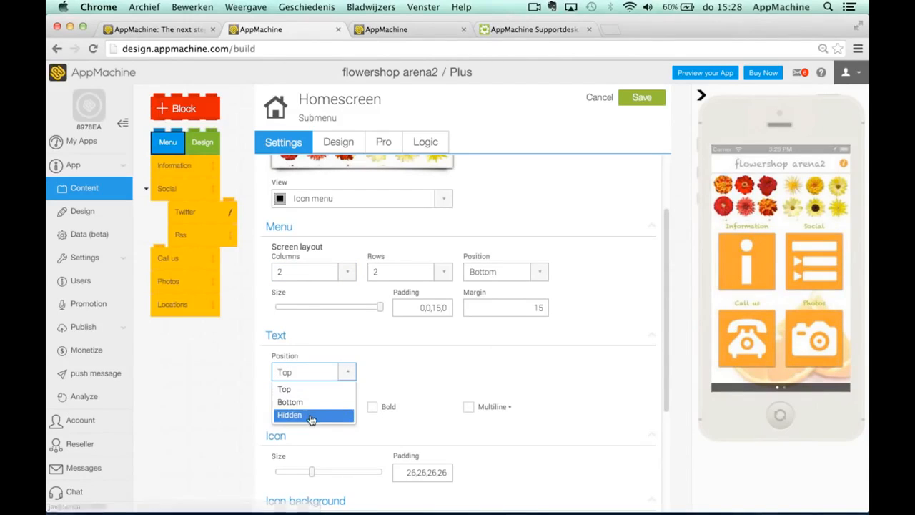
{"action": "left_click", "coordinate": [290, 401]}
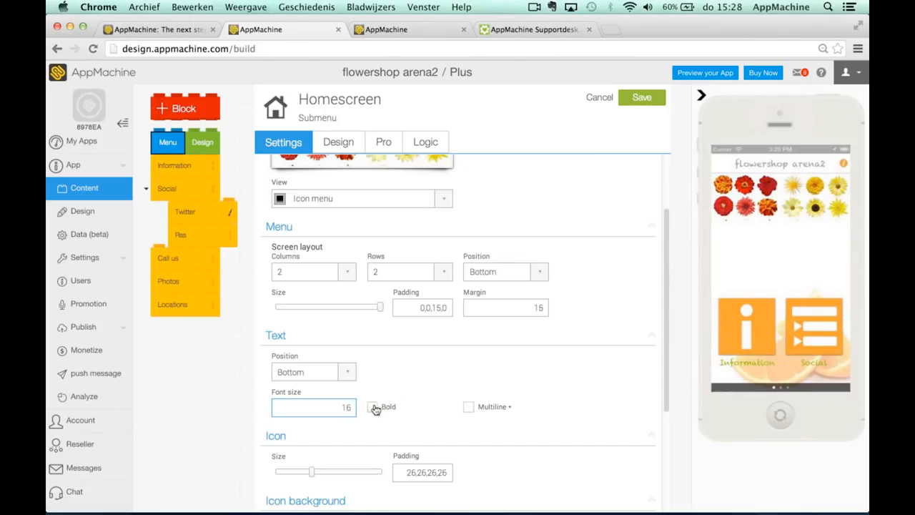
{"action": "left_click", "coordinate": [372, 406]}
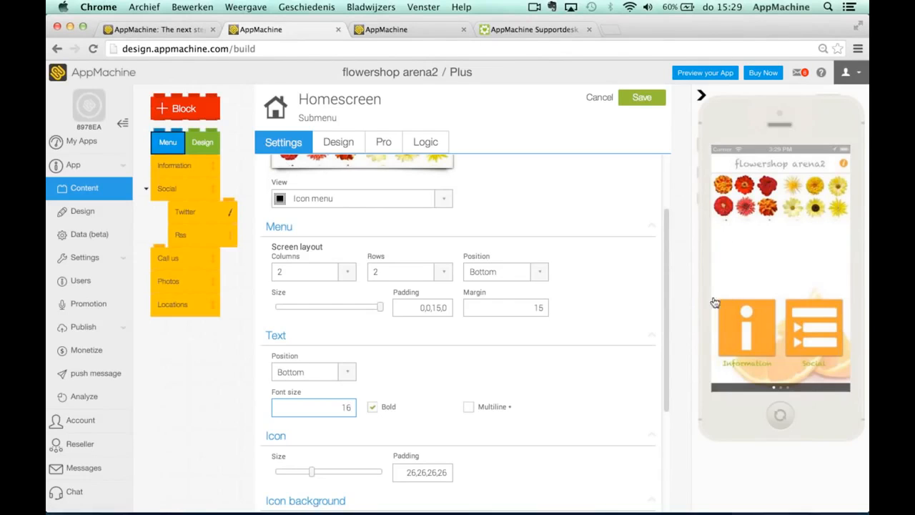
{"action": "type", "text": "14"}
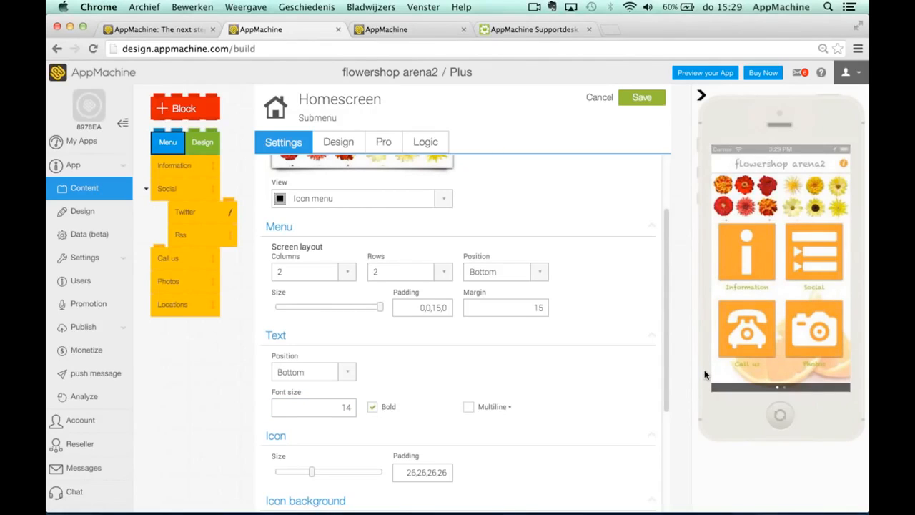
{"action": "mouse_move", "coordinate": [510, 401]}
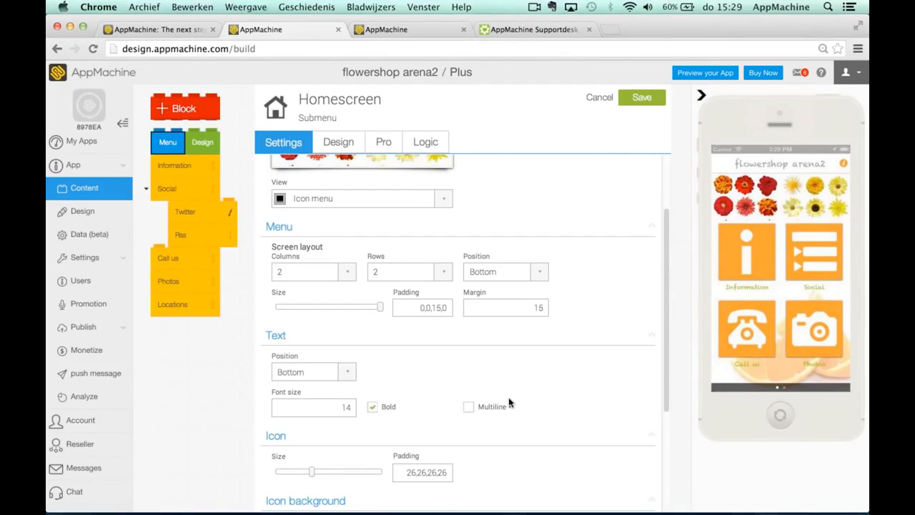
{"action": "mouse_move", "coordinate": [423, 369]}
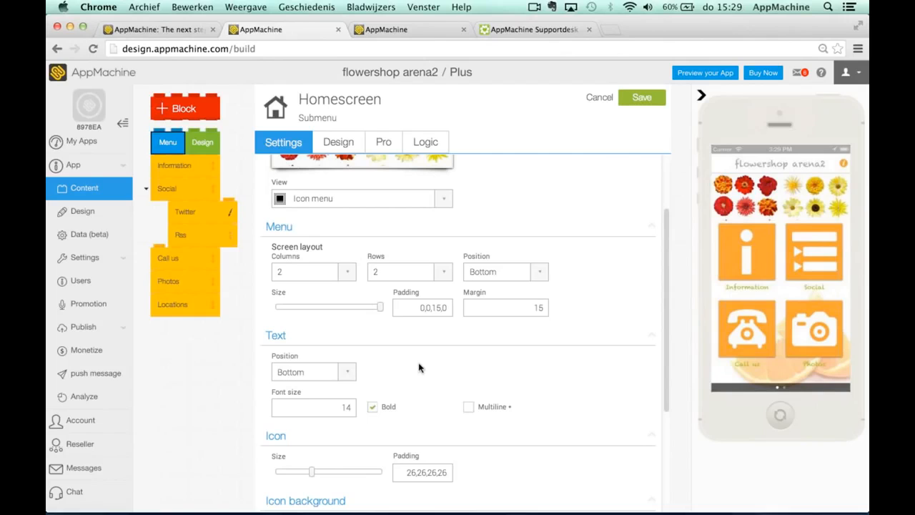
Shrink the homescreen icon padding to 36, then preview the Information page
{"action": "scroll", "scroll_direction": "down", "scroll_amount": 3}
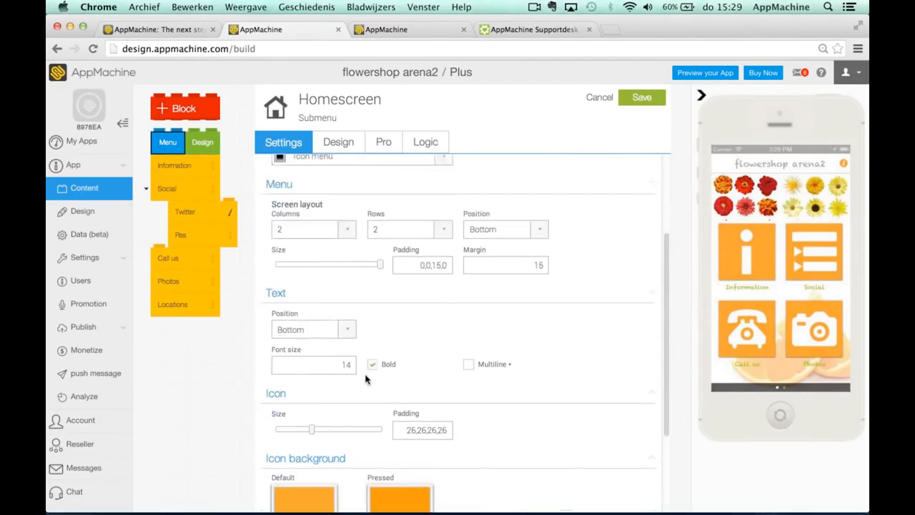
{"action": "scroll", "scroll_direction": "down", "scroll_amount": 3}
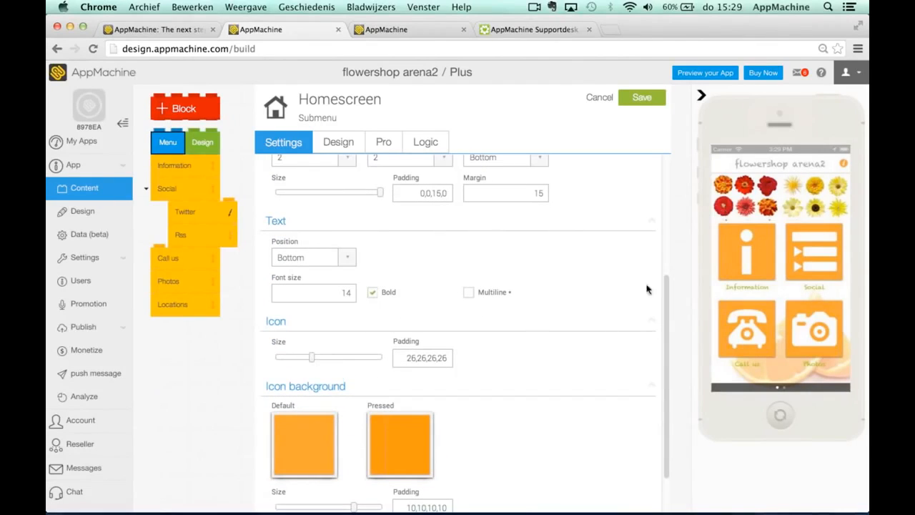
{"action": "mouse_move", "coordinate": [817, 261]}
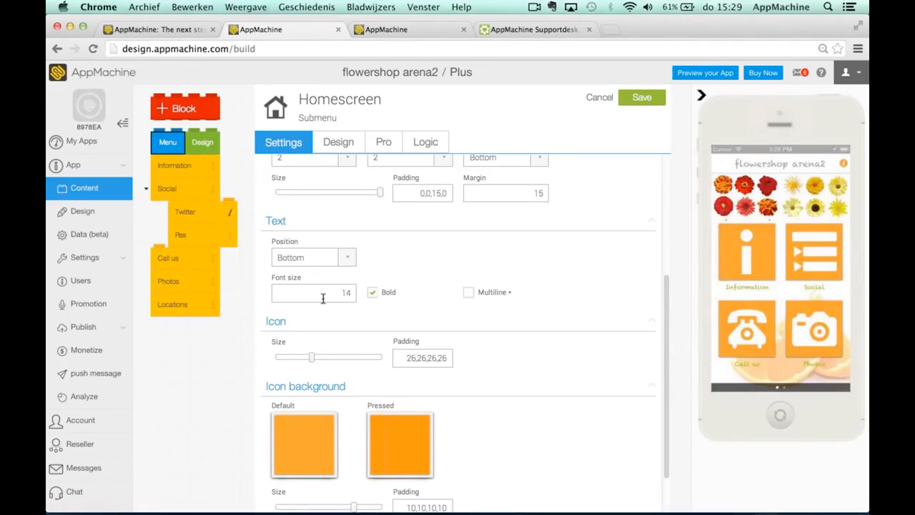
{"action": "mouse_move", "coordinate": [310, 326]}
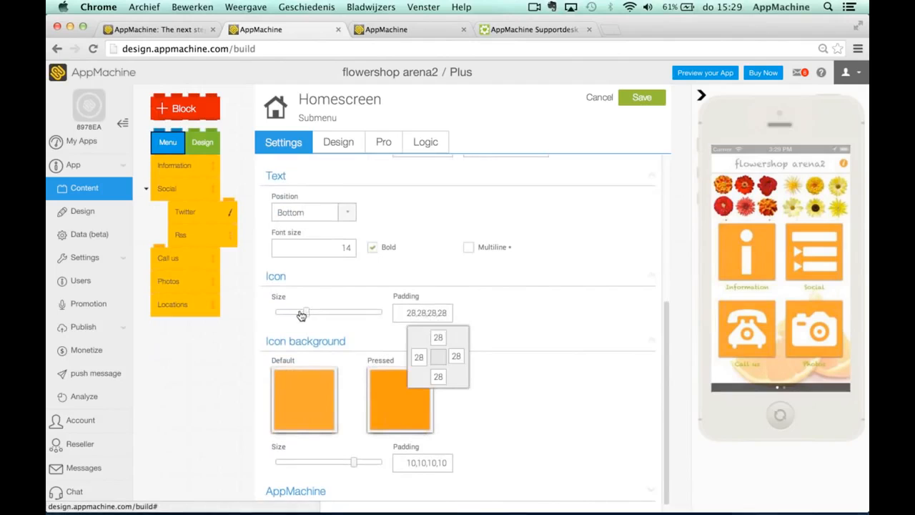
{"action": "left_click_drag", "start_coordinate": [304, 311], "coordinate": [296, 310]}
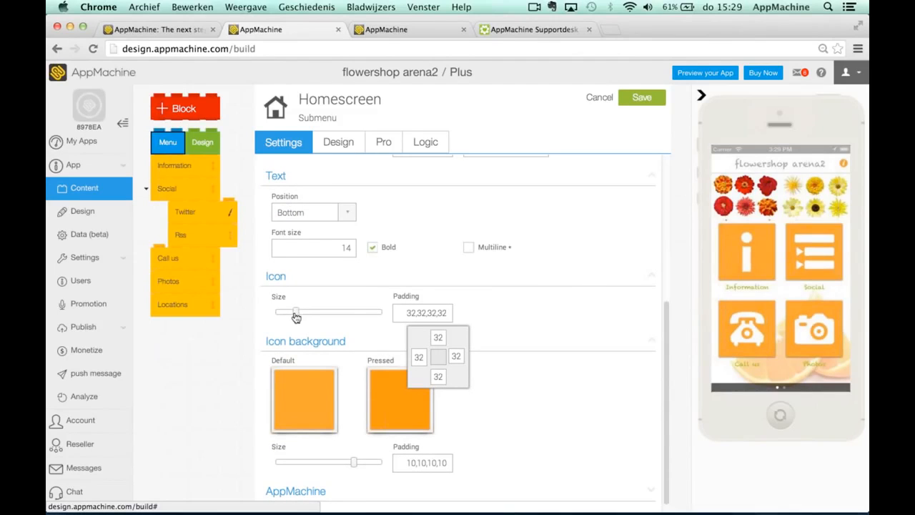
{"action": "left_click_drag", "start_coordinate": [295, 312], "coordinate": [284, 313]}
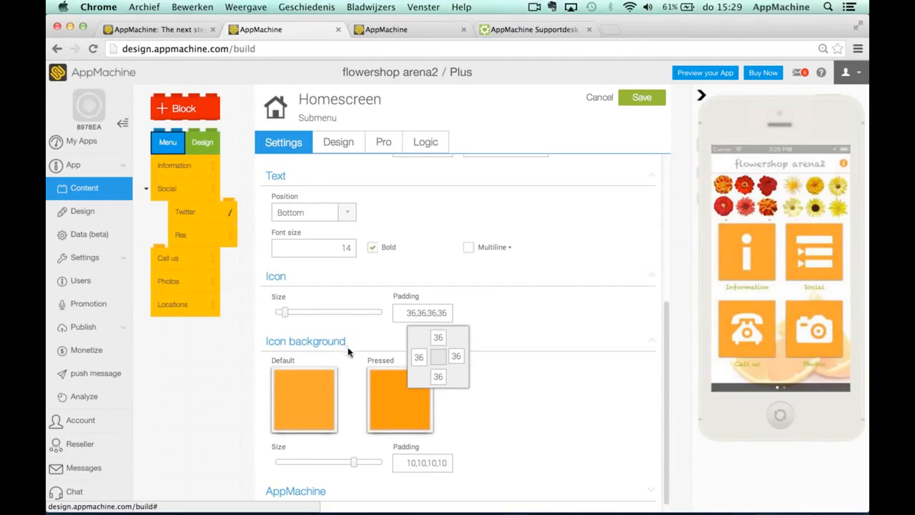
{"action": "left_click", "coordinate": [303, 399]}
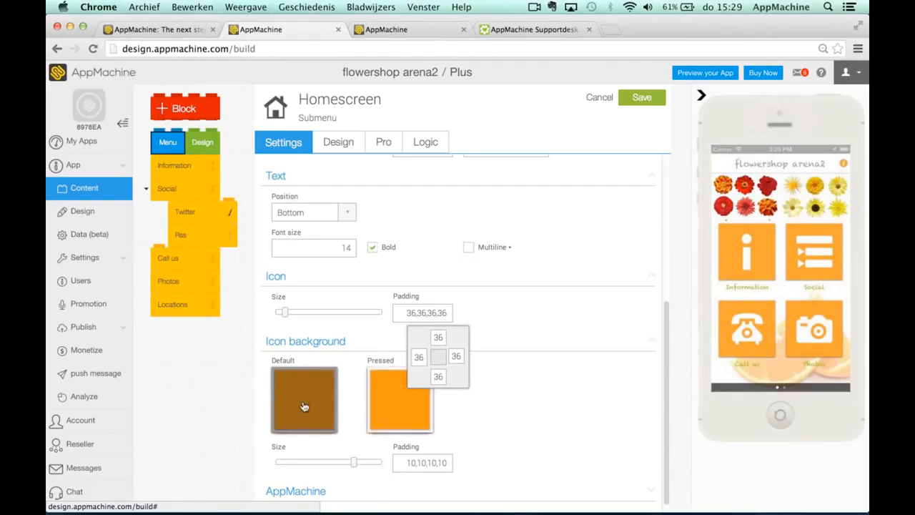
{"action": "left_click", "coordinate": [304, 399]}
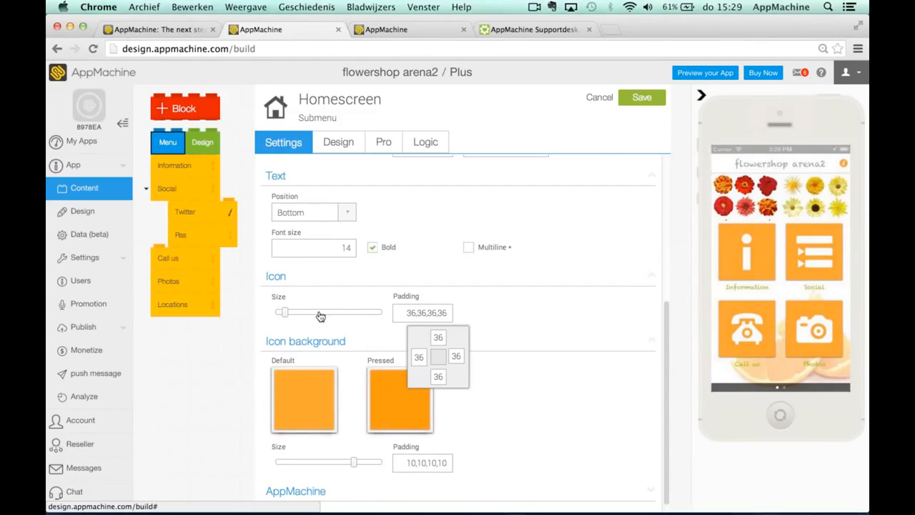
{"action": "mouse_move", "coordinate": [540, 405]}
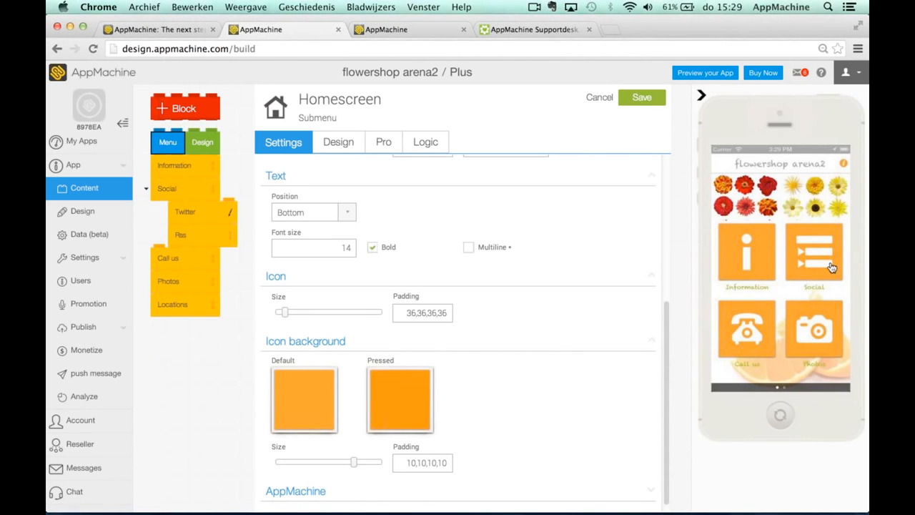
{"action": "mouse_move", "coordinate": [761, 256]}
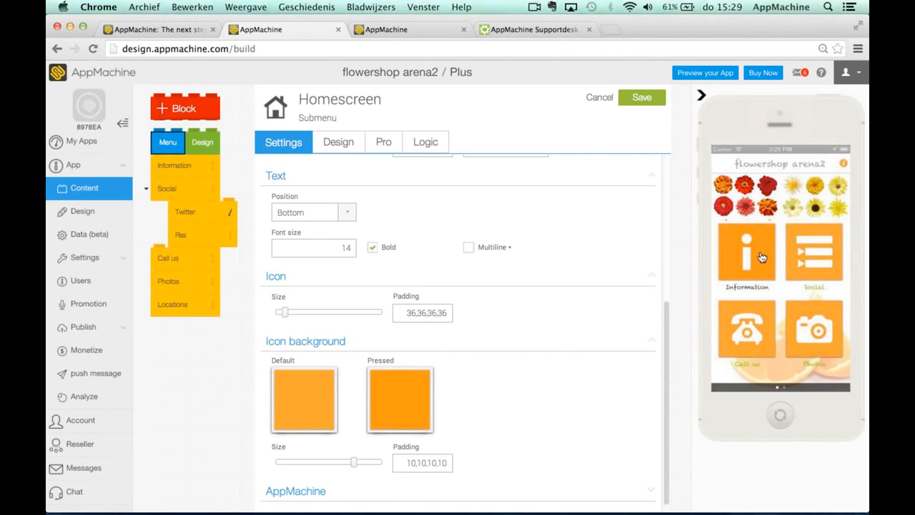
{"action": "left_click", "coordinate": [174, 165]}
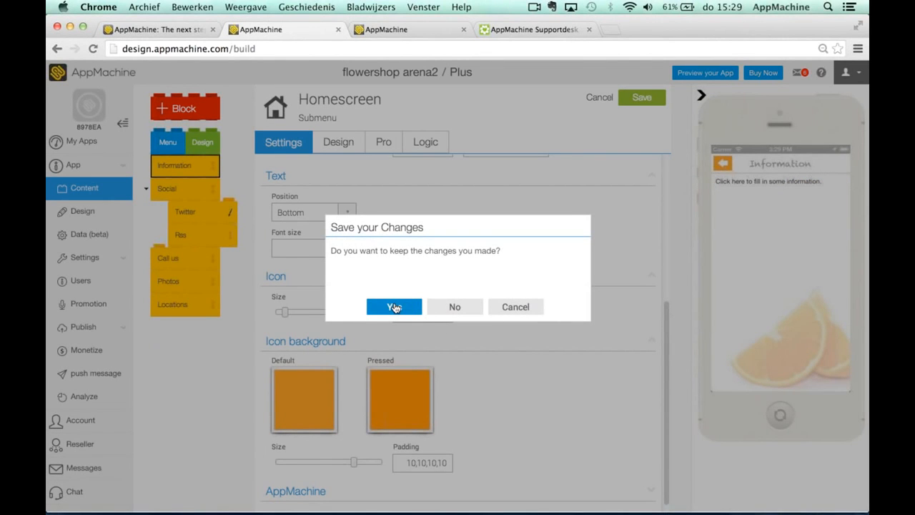
Keep the homescreen changes and reopen the Menu settings down to Icon background
{"action": "left_click", "coordinate": [393, 306]}
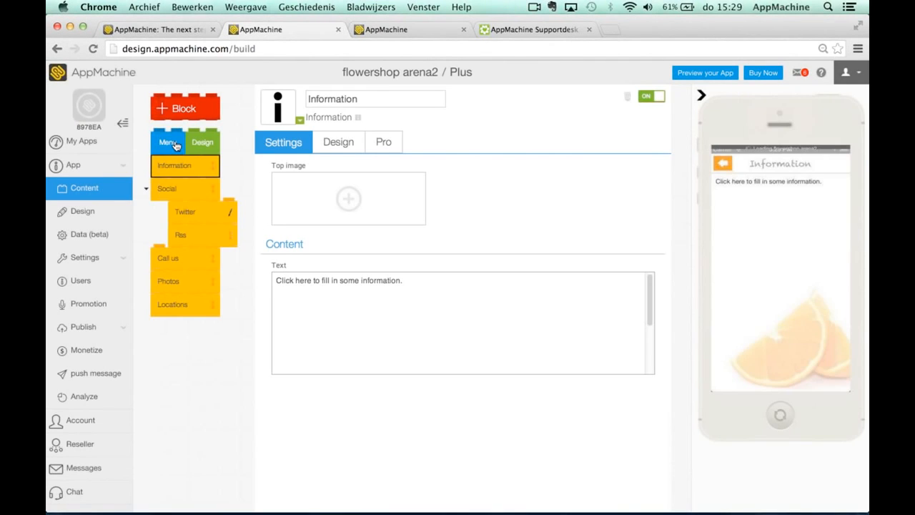
{"action": "left_click", "coordinate": [168, 142]}
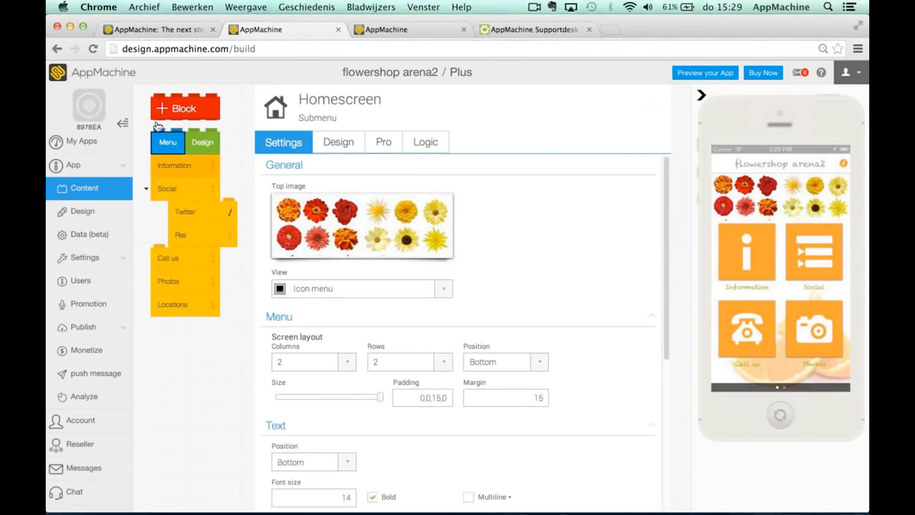
{"action": "scroll", "scroll_direction": "down", "scroll_amount": 3}
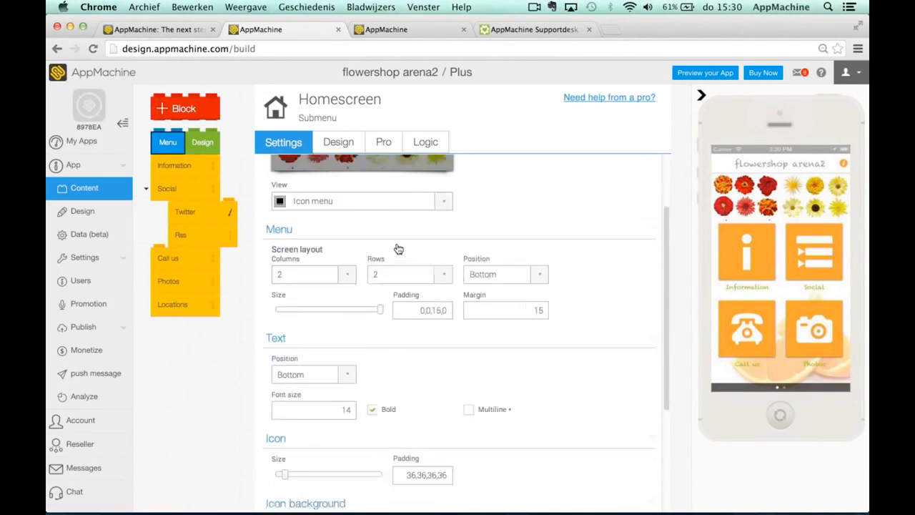
{"action": "scroll", "scroll_direction": "down", "scroll_amount": 3}
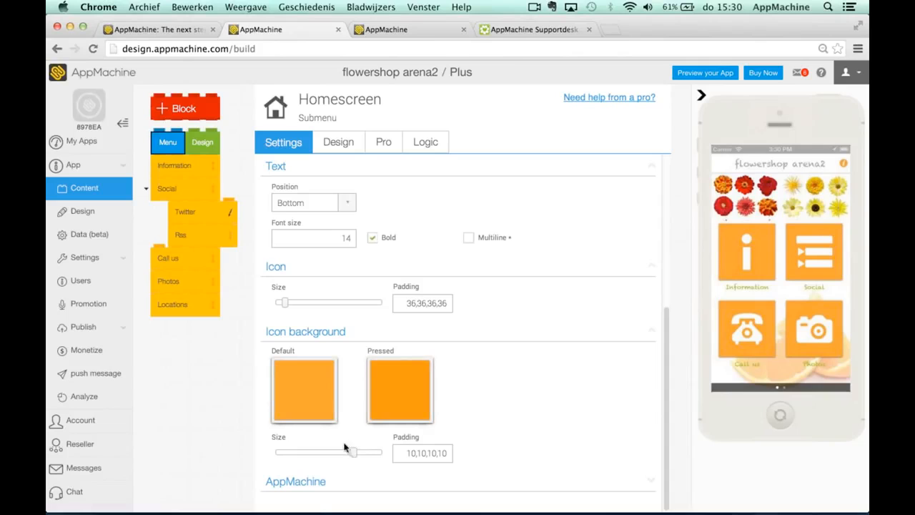
Reduce icon background padding to 23, set label font size 16, and save
{"action": "left_click_drag", "start_coordinate": [356, 451], "coordinate": [337, 456]}
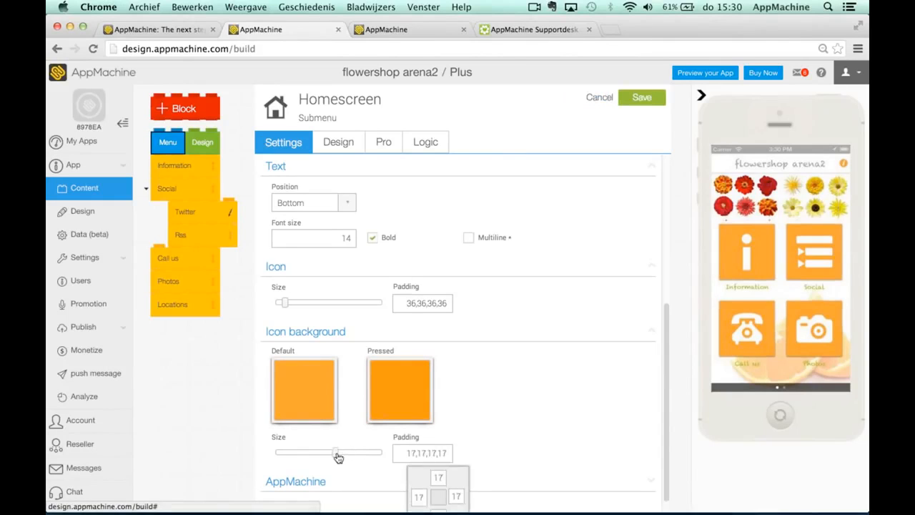
{"action": "left_click_drag", "start_coordinate": [338, 452], "coordinate": [325, 452]}
{"action": "type", "text": "16"}
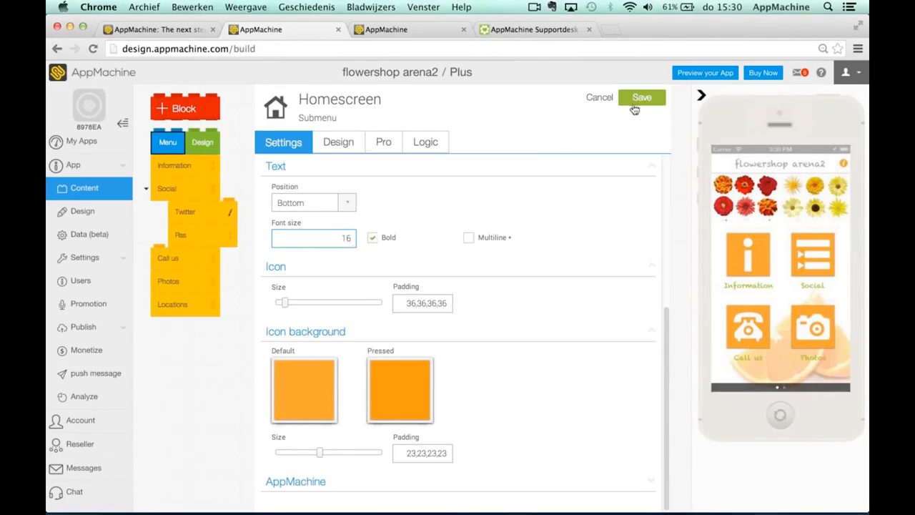
{"action": "left_click", "coordinate": [641, 97]}
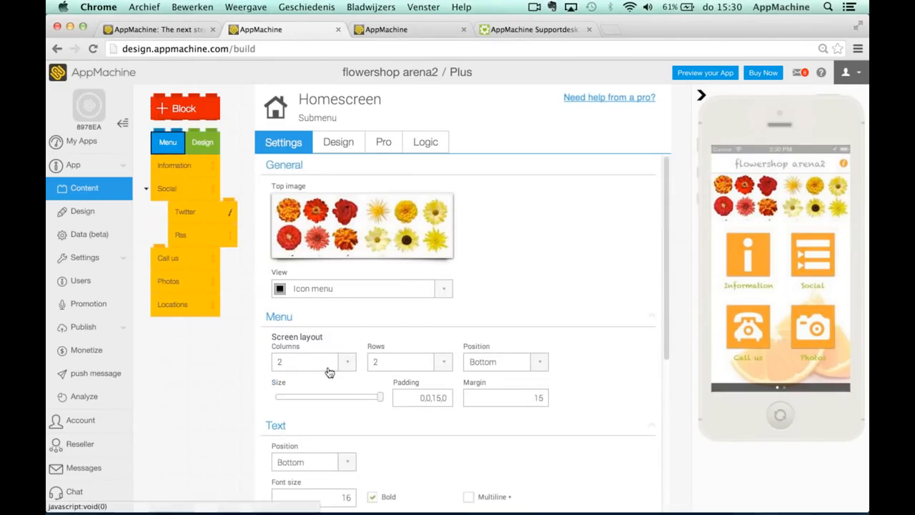
{"action": "mouse_move", "coordinate": [302, 291]}
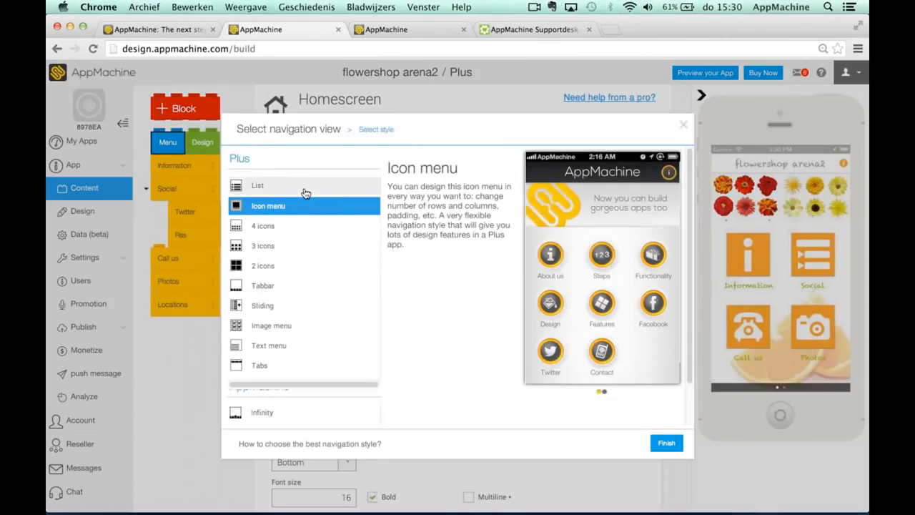
Preview the List, Tabbar, Sliding and Image menu styles, then apply List view
{"action": "left_click", "coordinate": [257, 185]}
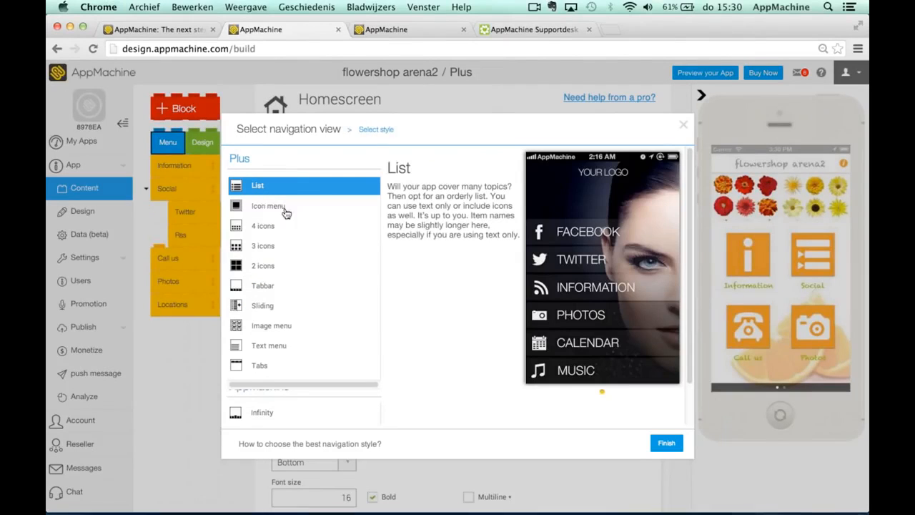
{"action": "left_click", "coordinate": [263, 285]}
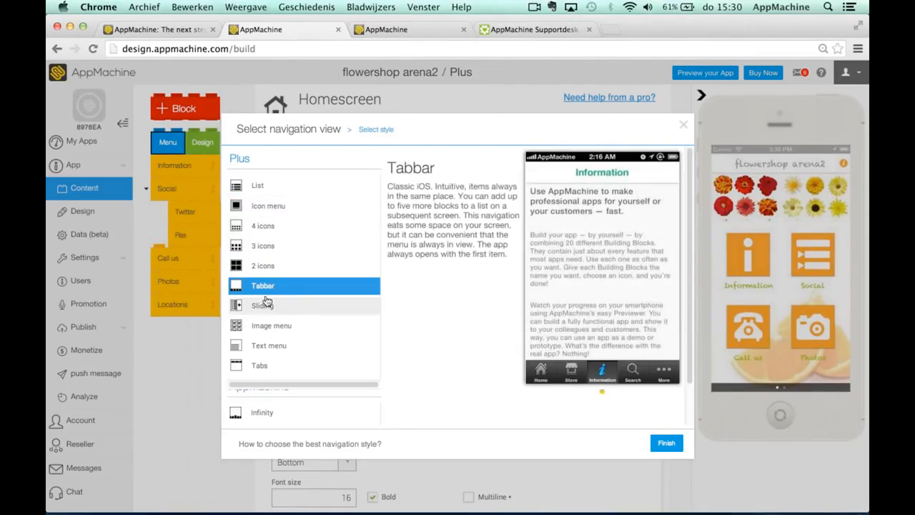
{"action": "left_click", "coordinate": [262, 305]}
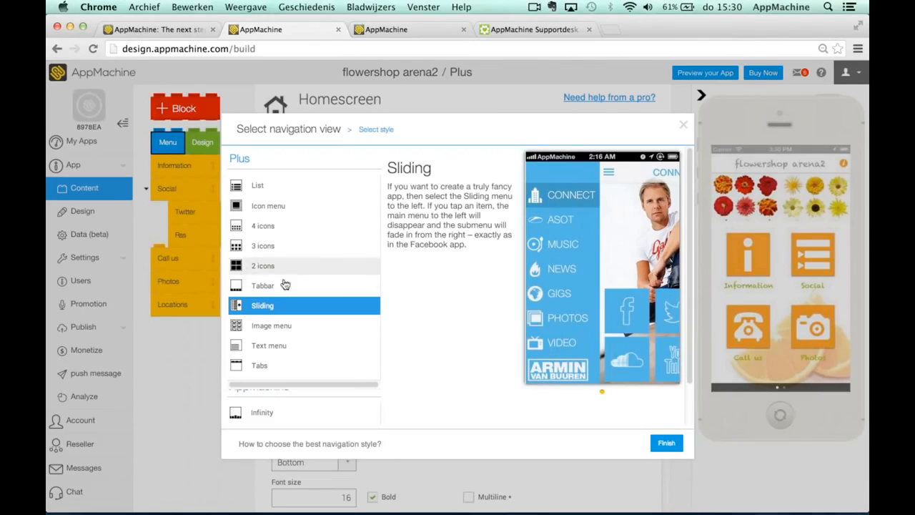
{"action": "left_click", "coordinate": [271, 325]}
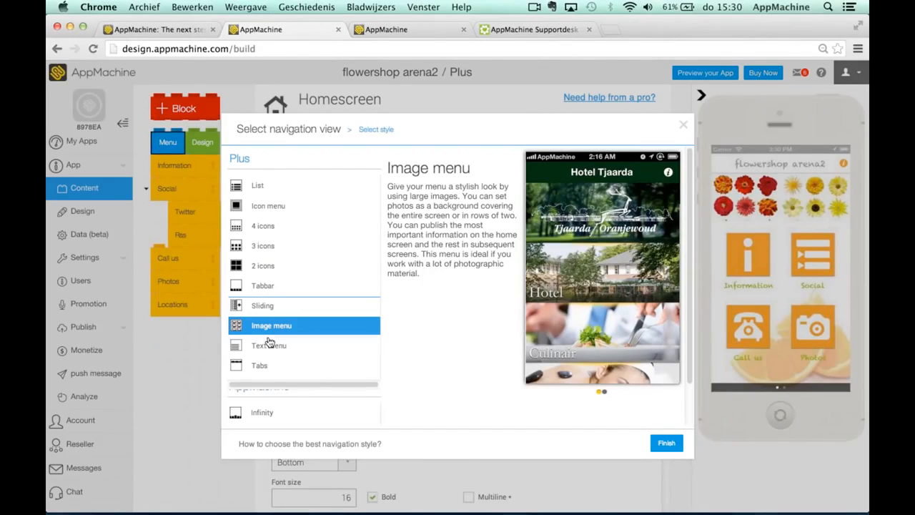
{"action": "mouse_move", "coordinate": [529, 302]}
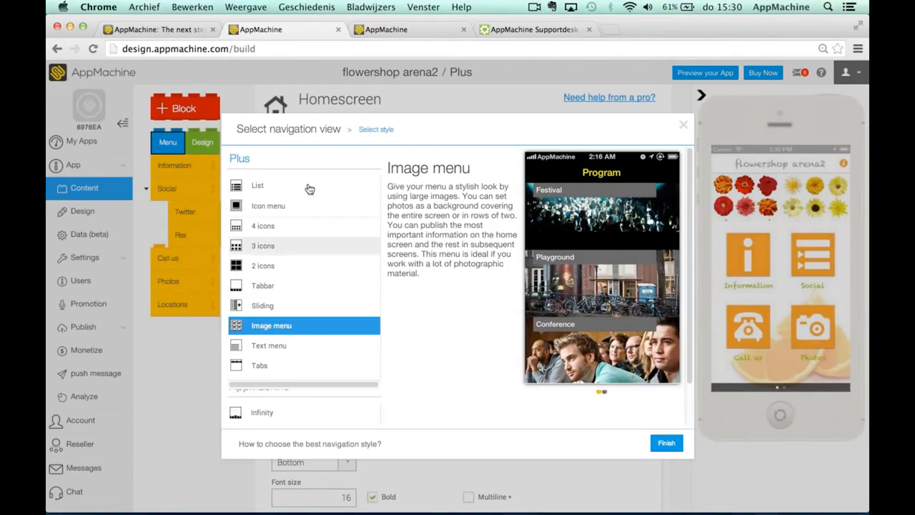
{"action": "left_click", "coordinate": [257, 185]}
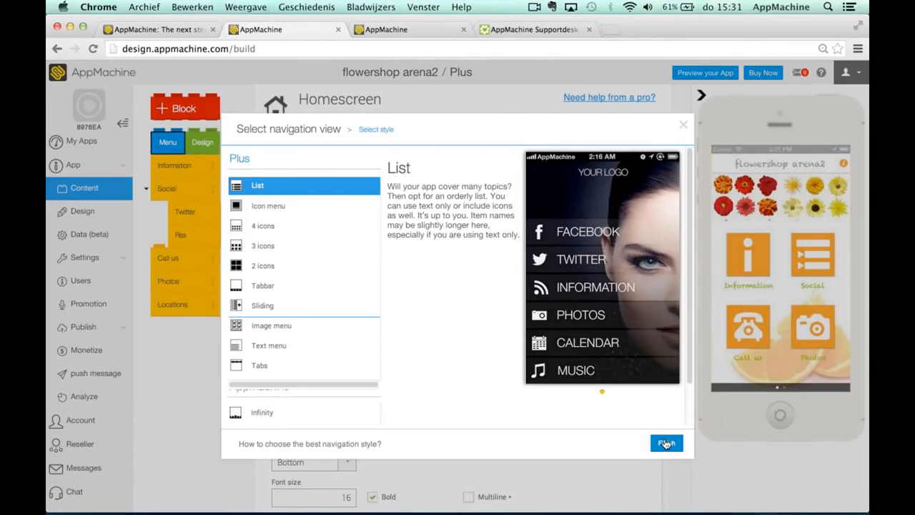
{"action": "left_click", "coordinate": [665, 442]}
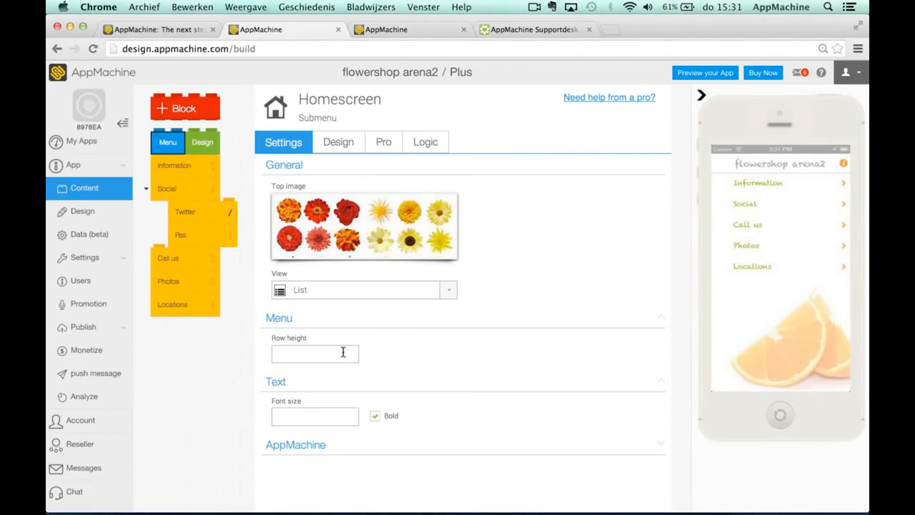
Set the list row height to 70 and label font size to 18, then save
{"action": "left_click", "coordinate": [315, 353]}
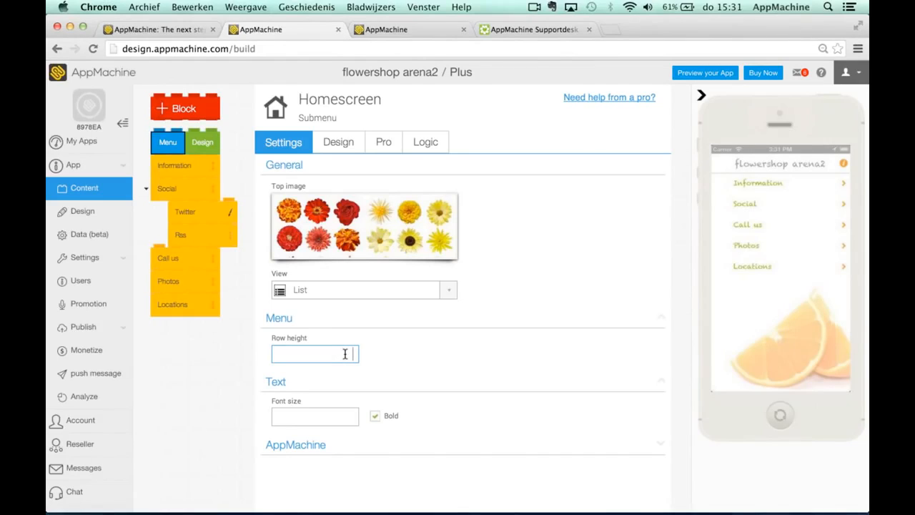
{"action": "type", "text": "70"}
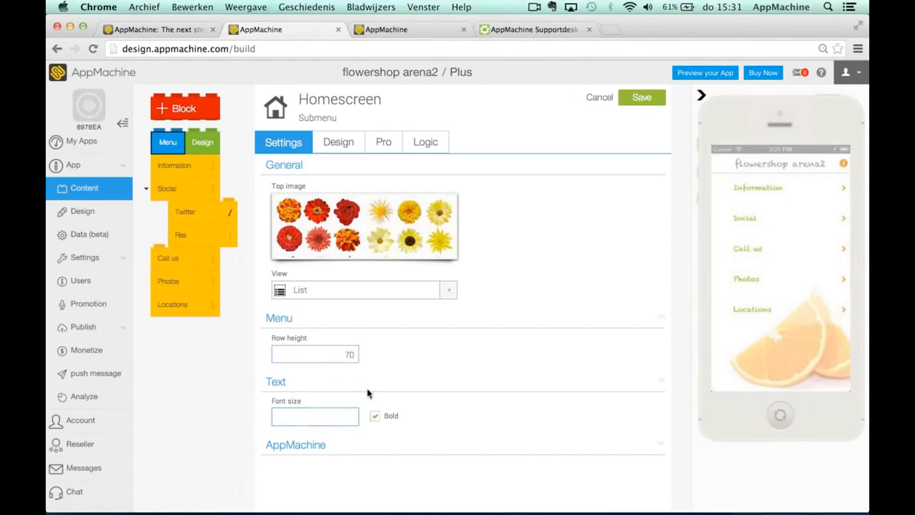
{"action": "left_click", "coordinate": [314, 416]}
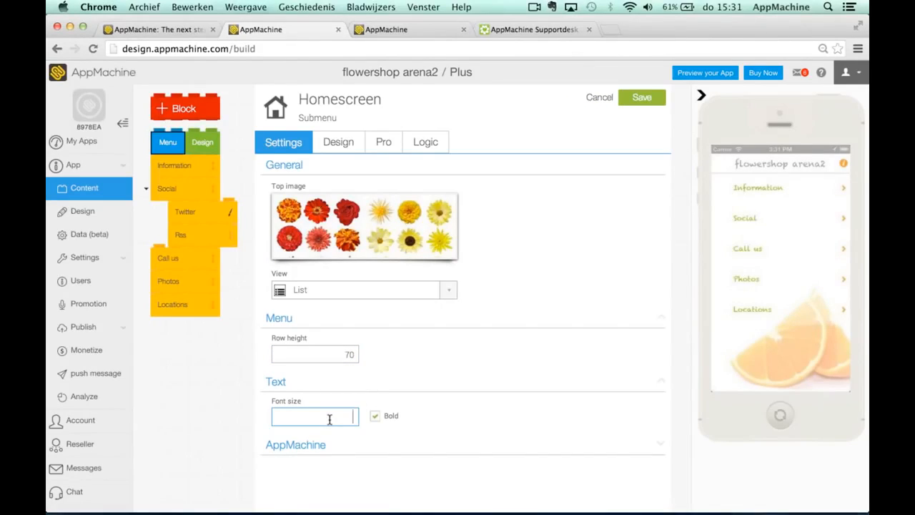
{"action": "type", "text": "18"}
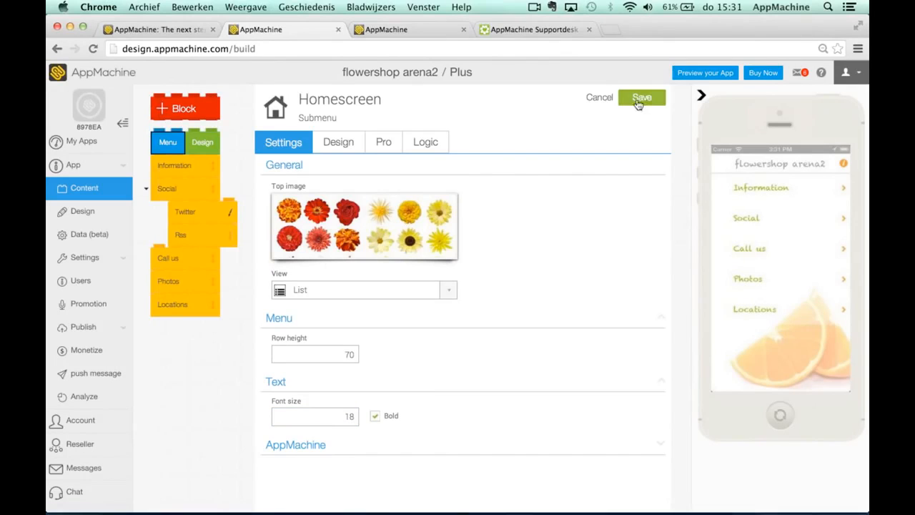
{"action": "left_click", "coordinate": [640, 97]}
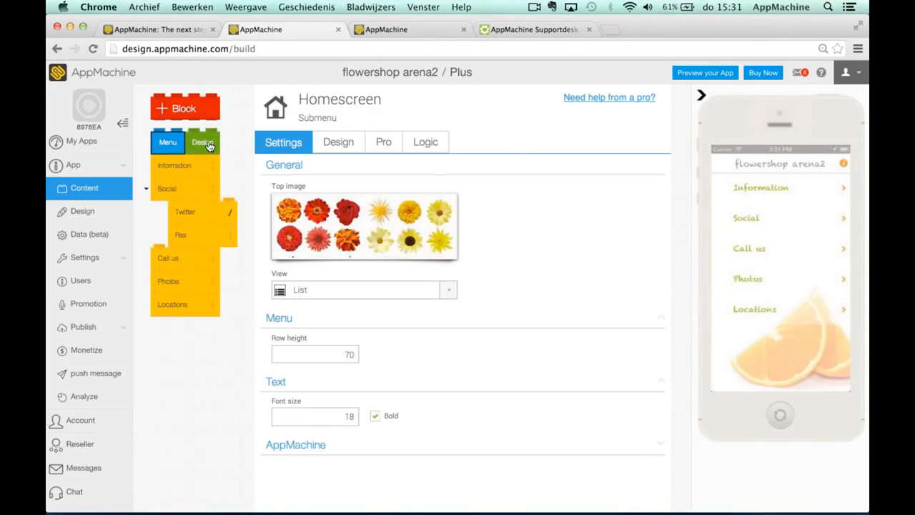
Apply the Green 2 Icons skin, confirming it replaces the current styling
{"action": "left_click", "coordinate": [203, 142]}
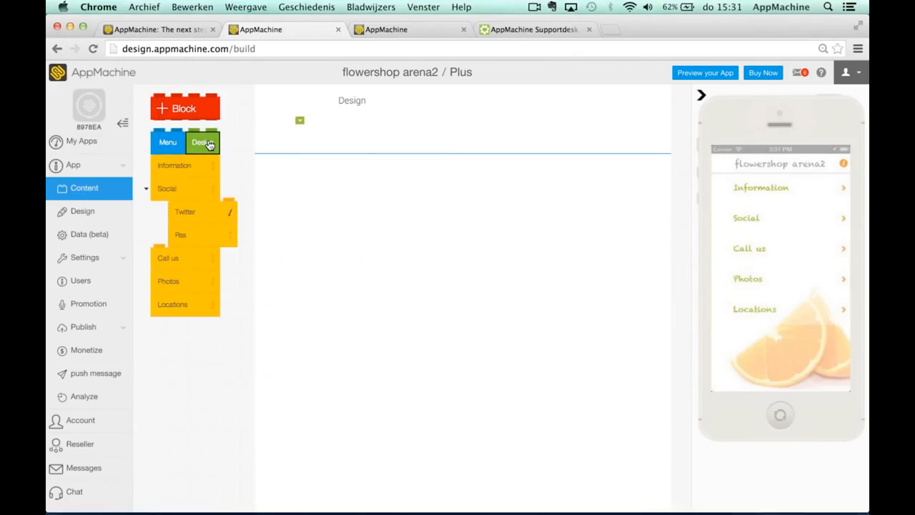
{"action": "left_click", "coordinate": [203, 142]}
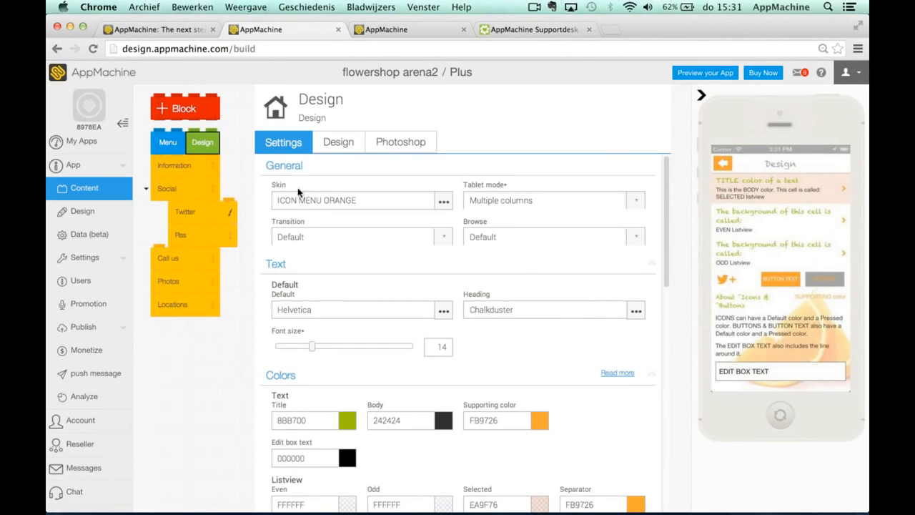
{"action": "mouse_move", "coordinate": [331, 219]}
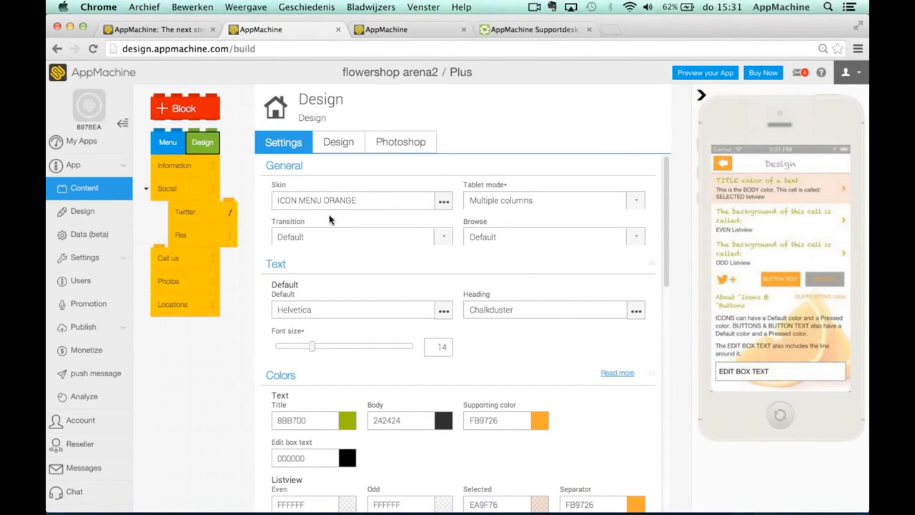
{"action": "left_click", "coordinate": [443, 200]}
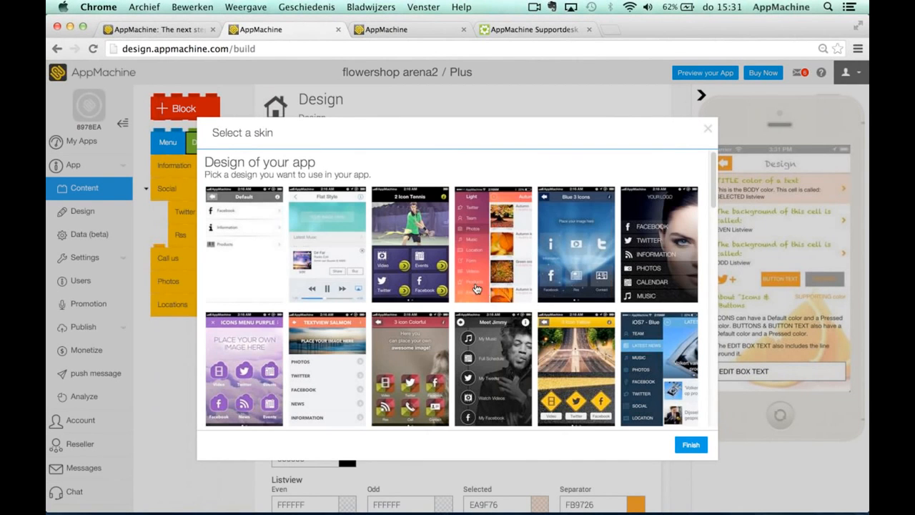
{"action": "scroll", "scroll_direction": "down", "scroll_amount": 3}
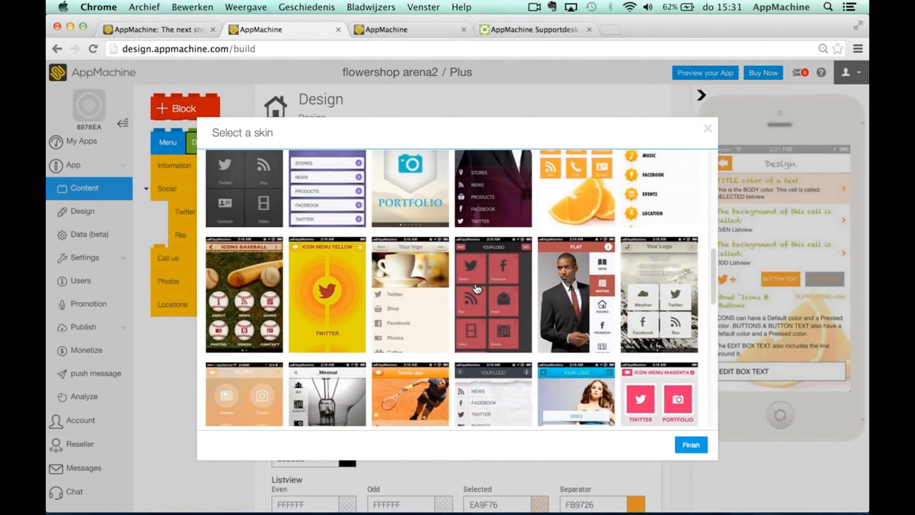
{"action": "scroll", "scroll_direction": "down", "scroll_amount": 3}
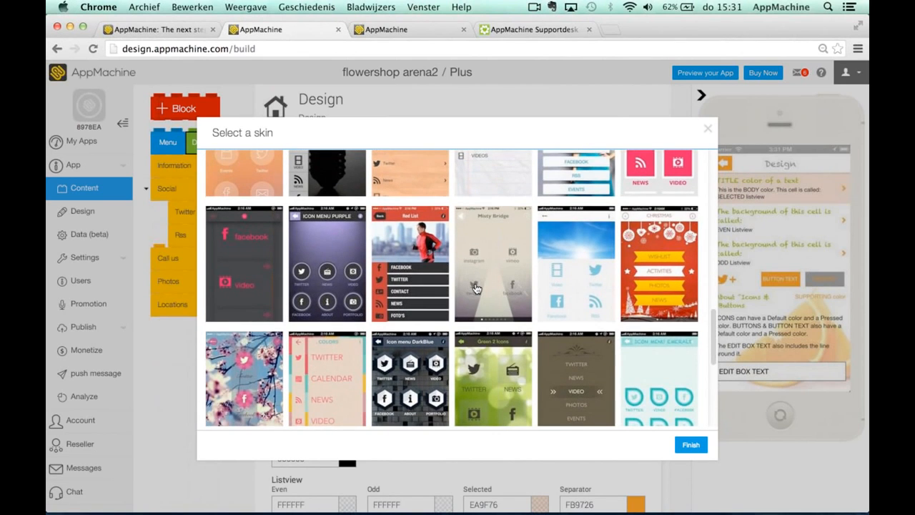
{"action": "scroll", "scroll_direction": "down", "scroll_amount": 3}
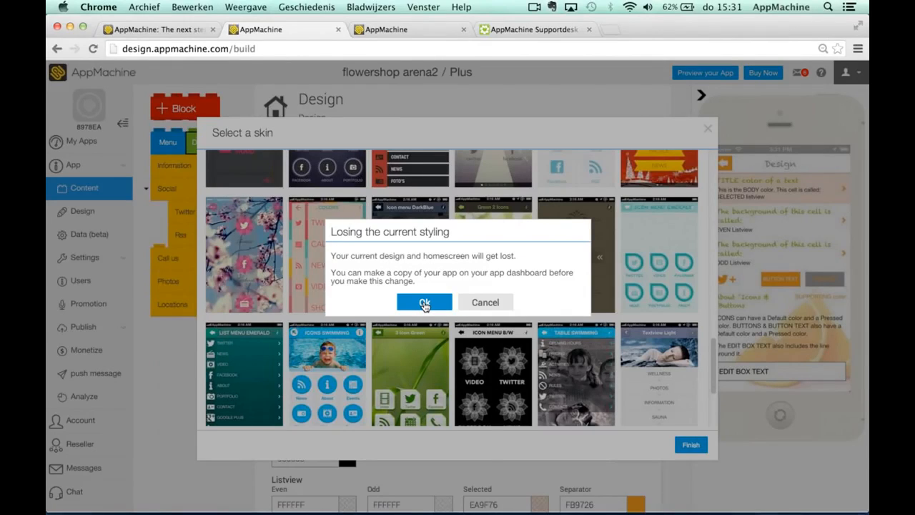
{"action": "left_click", "coordinate": [424, 302]}
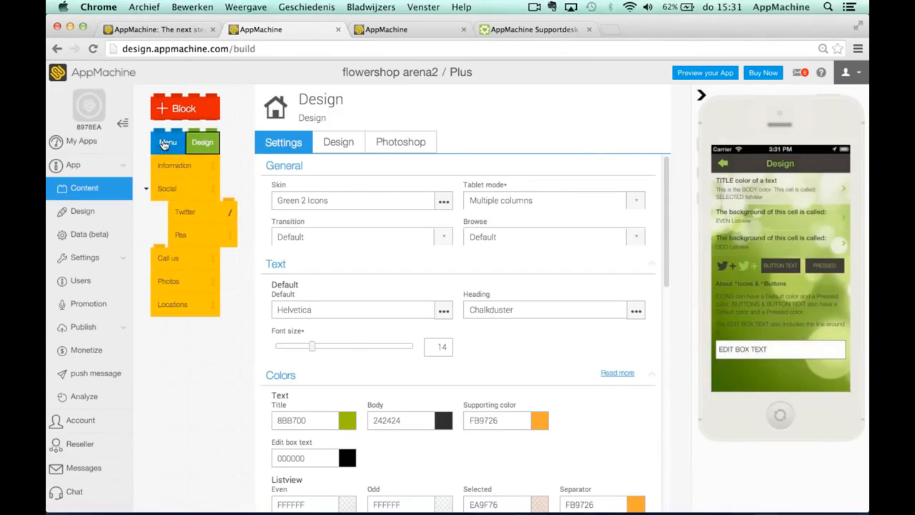
Open the Homescreen settings from the Menu block
{"action": "left_click", "coordinate": [167, 142]}
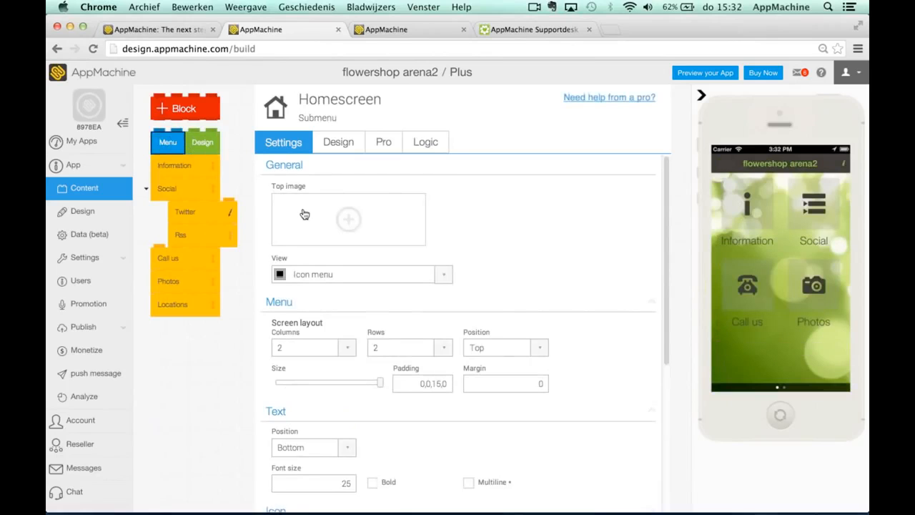
{"action": "mouse_move", "coordinate": [307, 212]}
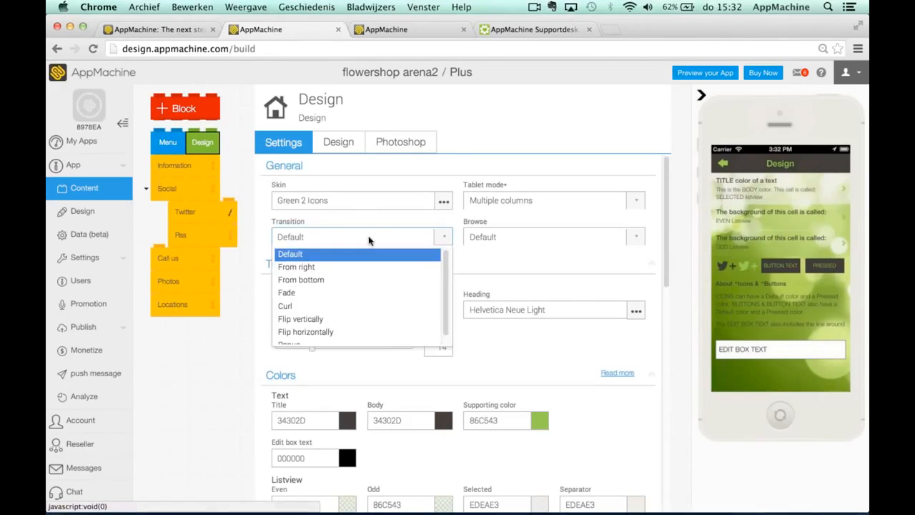
{"action": "mouse_move", "coordinate": [361, 331]}
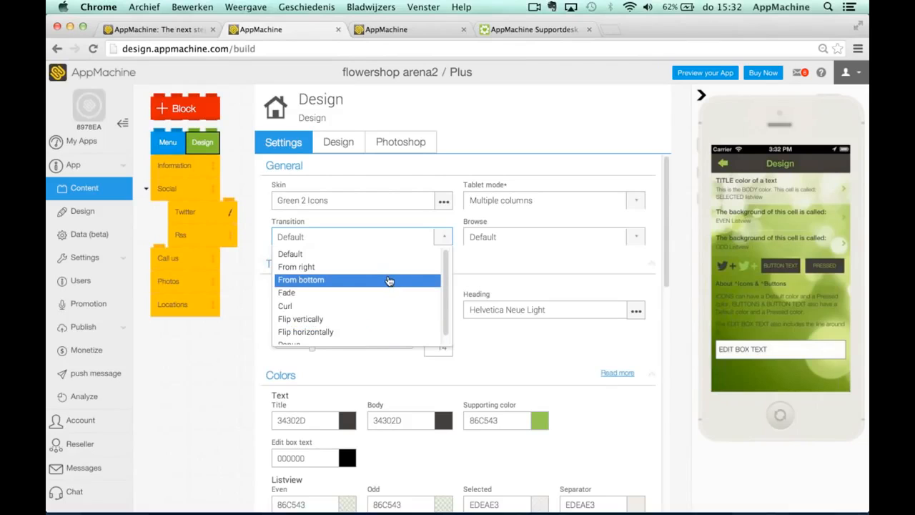
{"action": "mouse_move", "coordinate": [357, 267]}
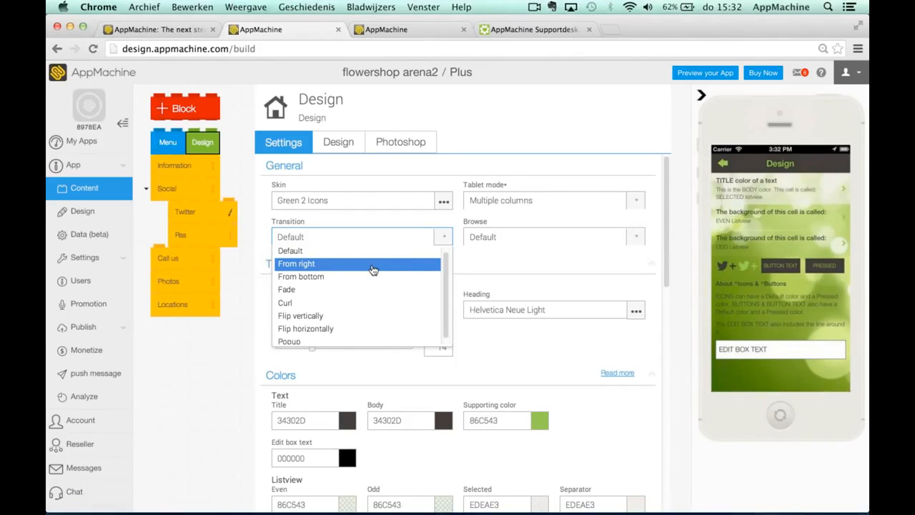
{"action": "mouse_move", "coordinate": [361, 277]}
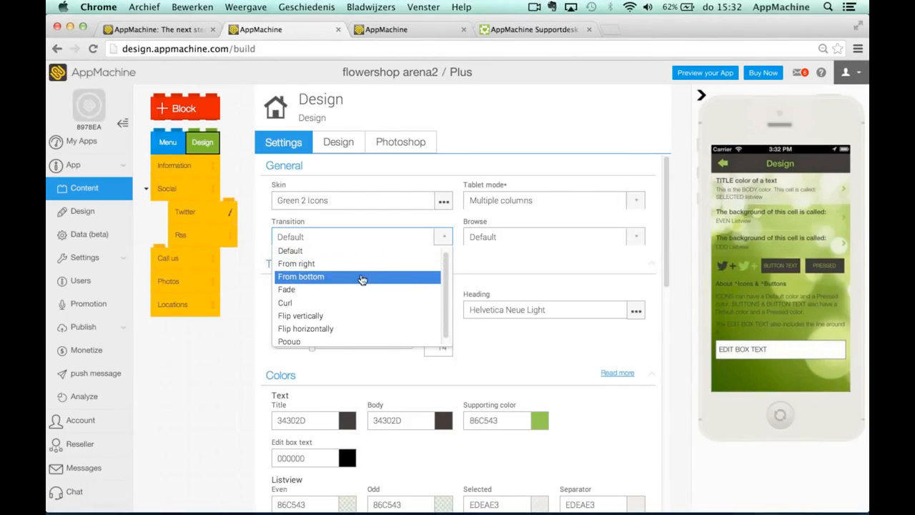
Choose 'From bottom' as the app's screen transition
{"action": "left_click", "coordinate": [300, 277]}
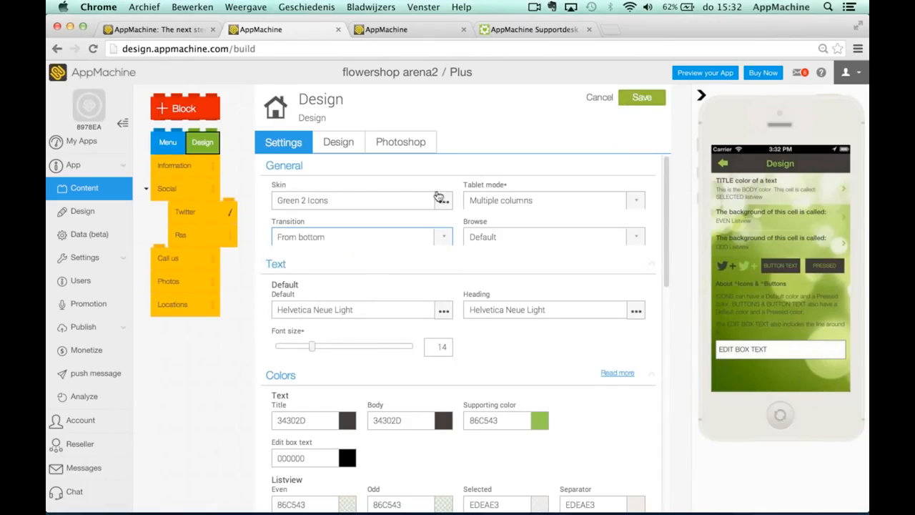
{"action": "mouse_move", "coordinate": [589, 228]}
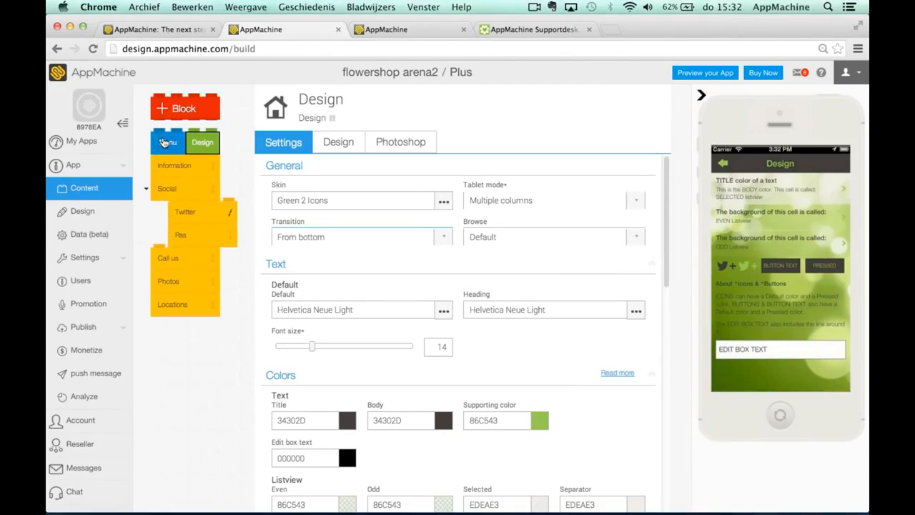
Preview the Information, Call us and Social screens, dismissing the call prompt
{"action": "left_click", "coordinate": [168, 141]}
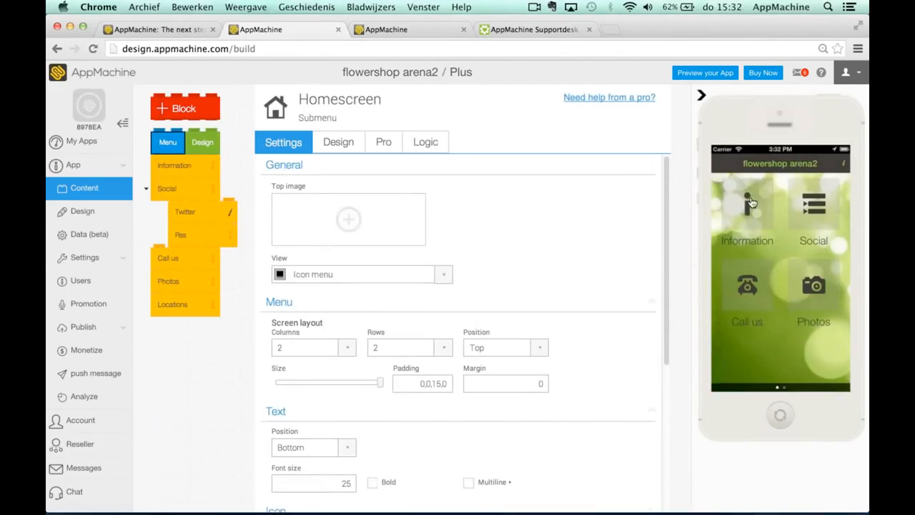
{"action": "left_click", "coordinate": [173, 165]}
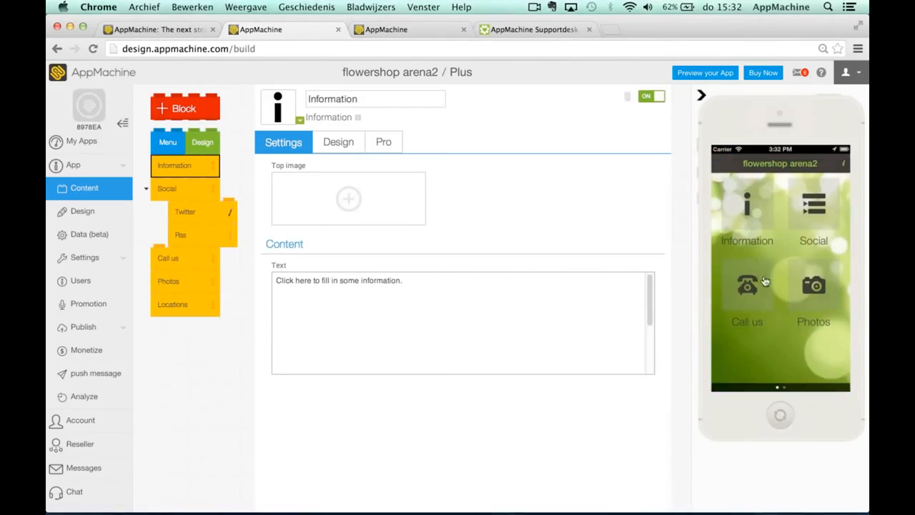
{"action": "left_click", "coordinate": [167, 258]}
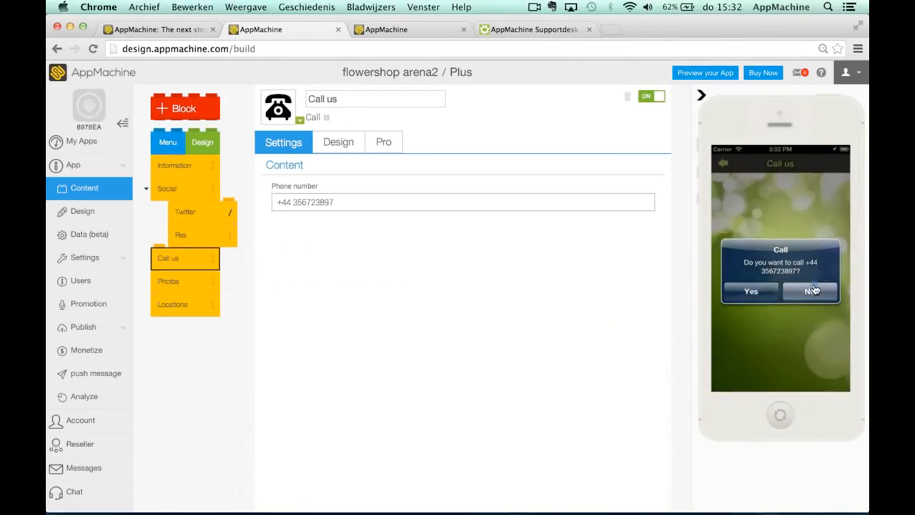
{"action": "left_click", "coordinate": [810, 291]}
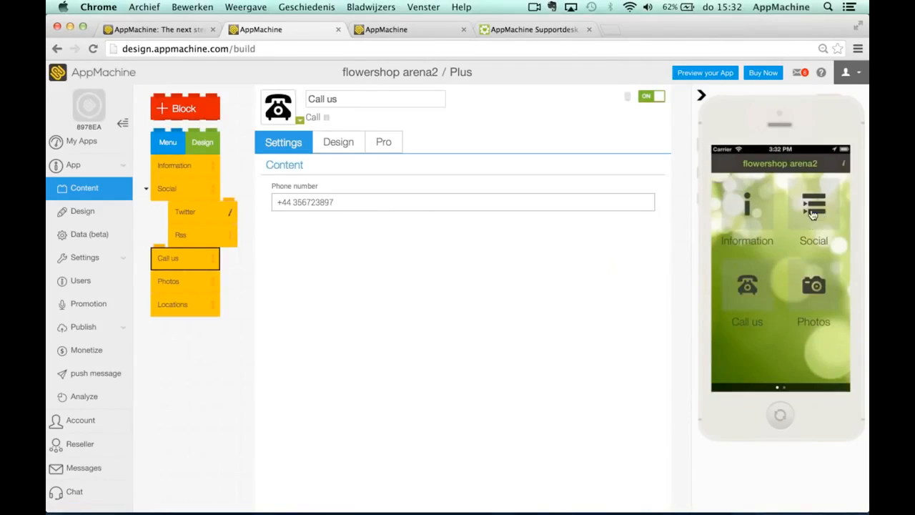
{"action": "left_click", "coordinate": [165, 188]}
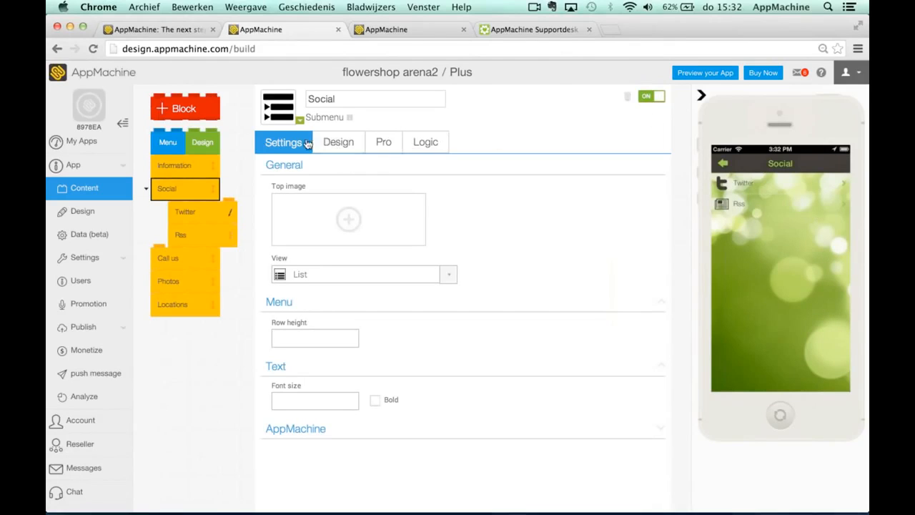
{"action": "left_click", "coordinate": [202, 141]}
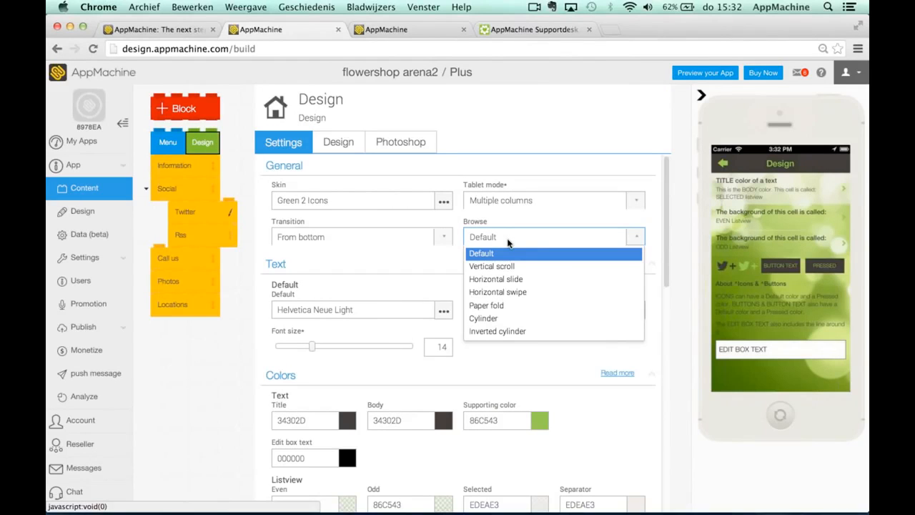
{"action": "mouse_move", "coordinate": [491, 266]}
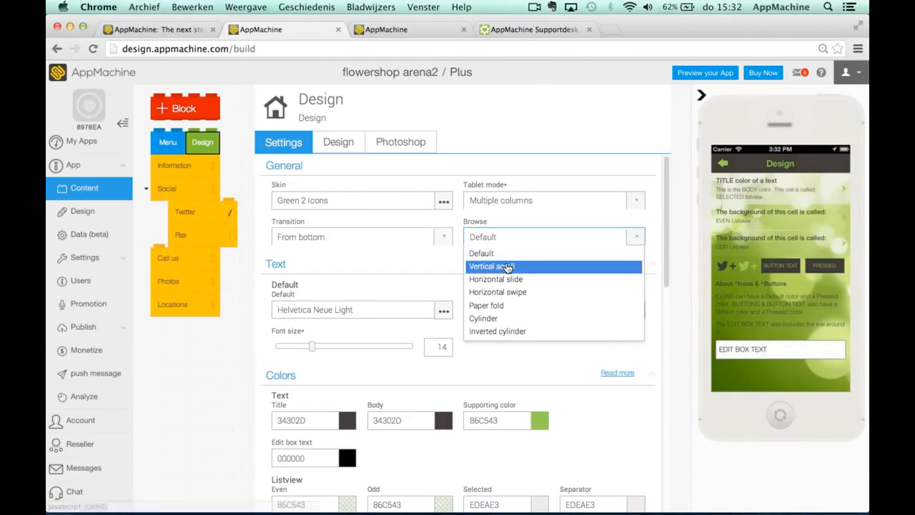
Select 'Paper fold' in the Browse dropdown
{"action": "left_click", "coordinate": [486, 305]}
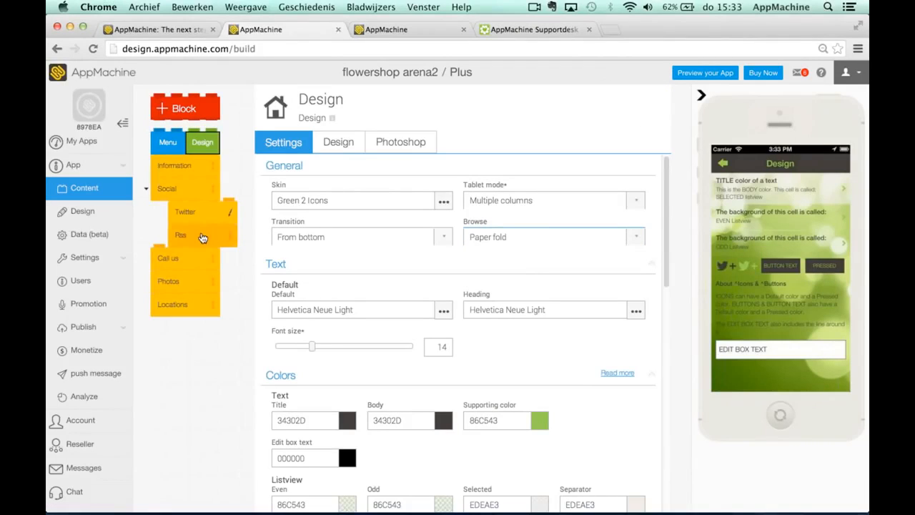
{"action": "mouse_move", "coordinate": [185, 212]}
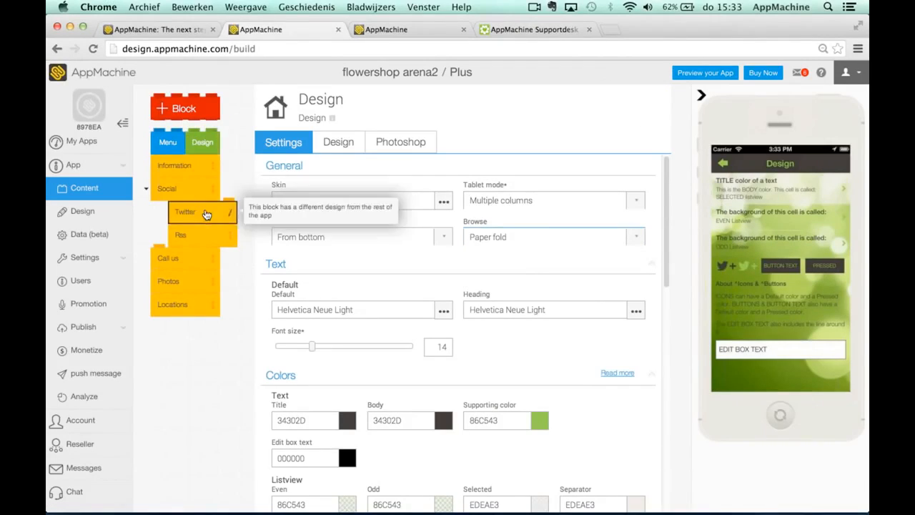
Open the Twitter and Rss blocks and preview the 'Shoes that Bloom!' article
{"action": "left_click", "coordinate": [184, 211]}
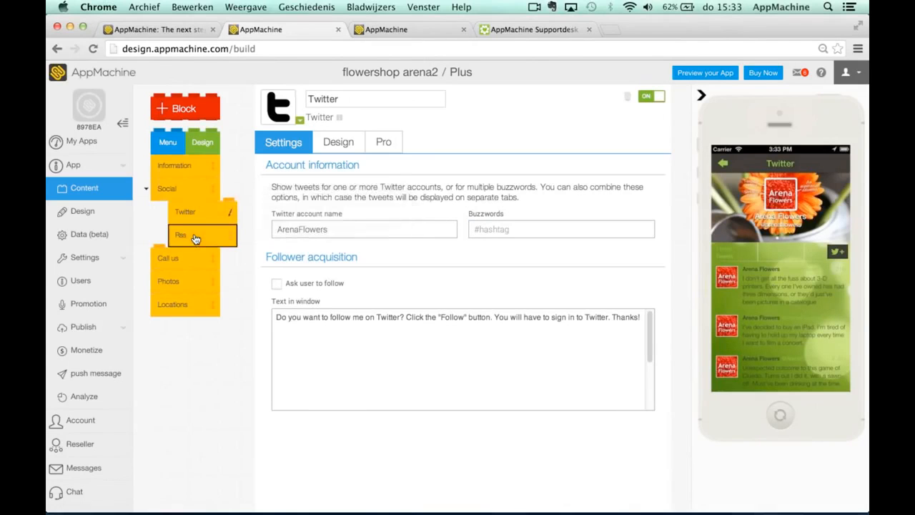
{"action": "left_click", "coordinate": [180, 234]}
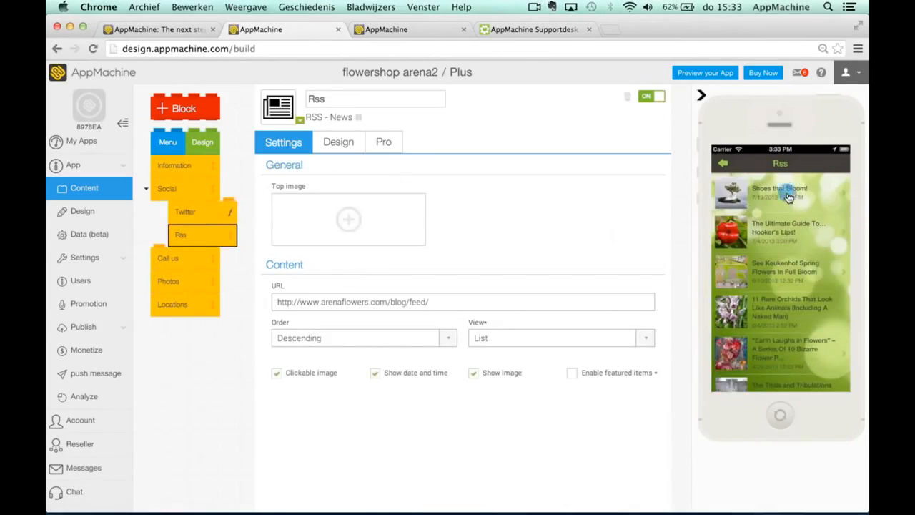
{"action": "left_click", "coordinate": [786, 193]}
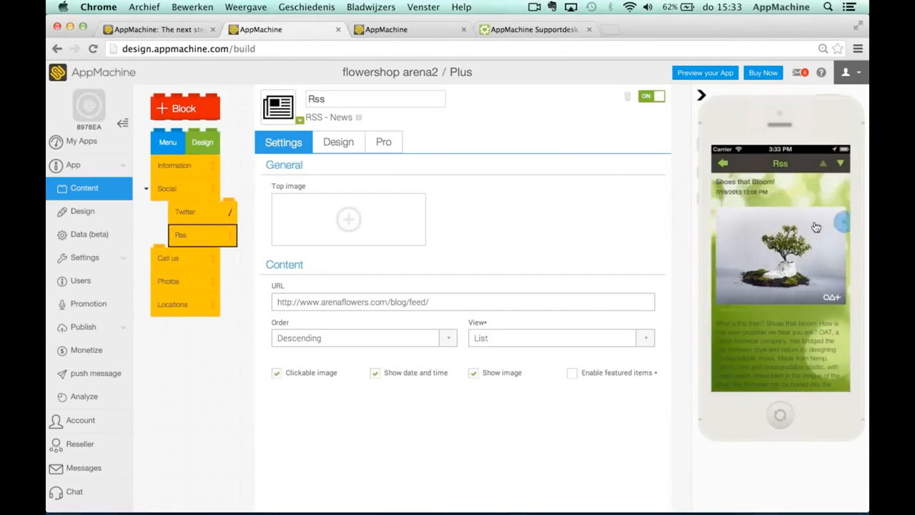